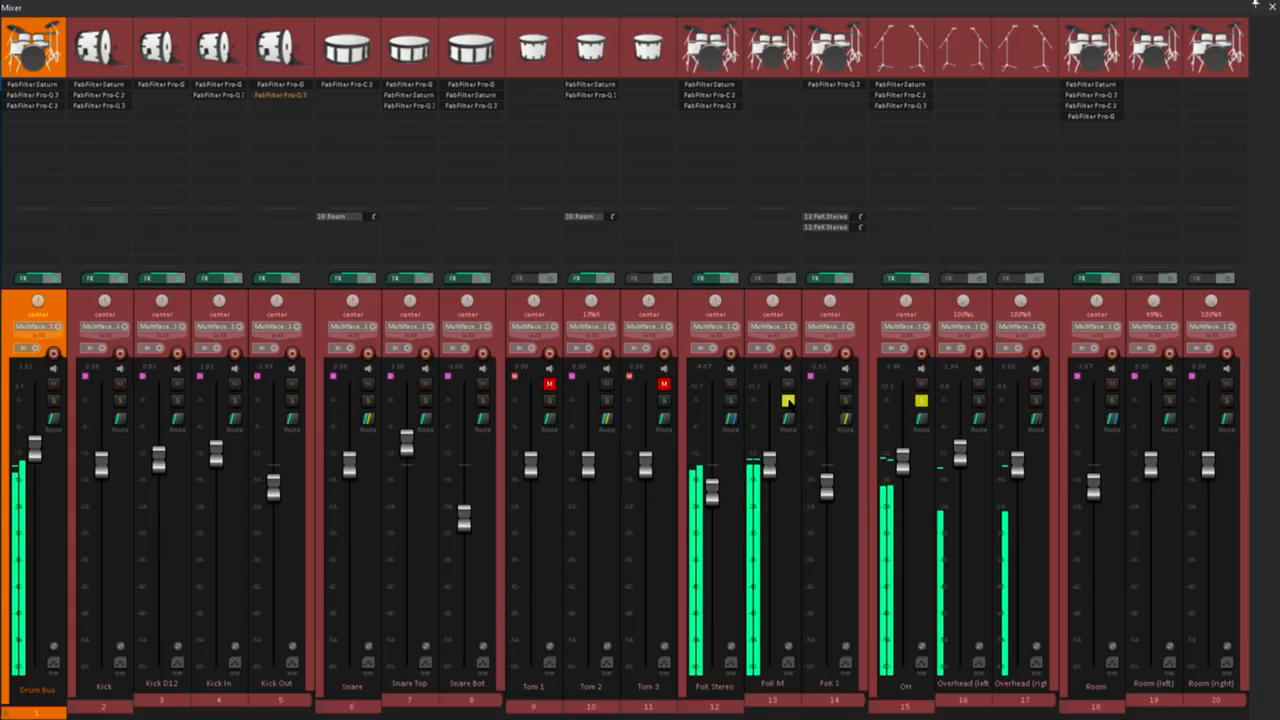
Unsolo the Ch and Fok M tracks so the full kit plays, then adjust the Fok Stereo level
left_click(788, 400)
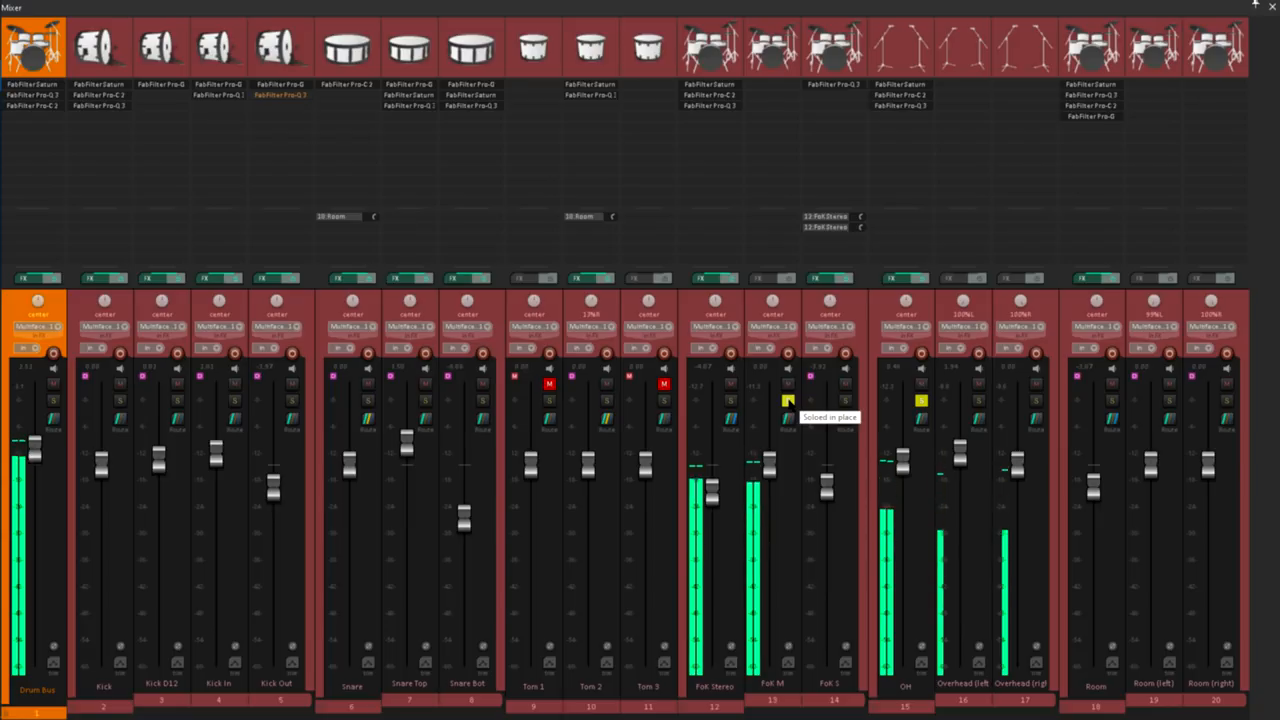
left_click(788, 400)
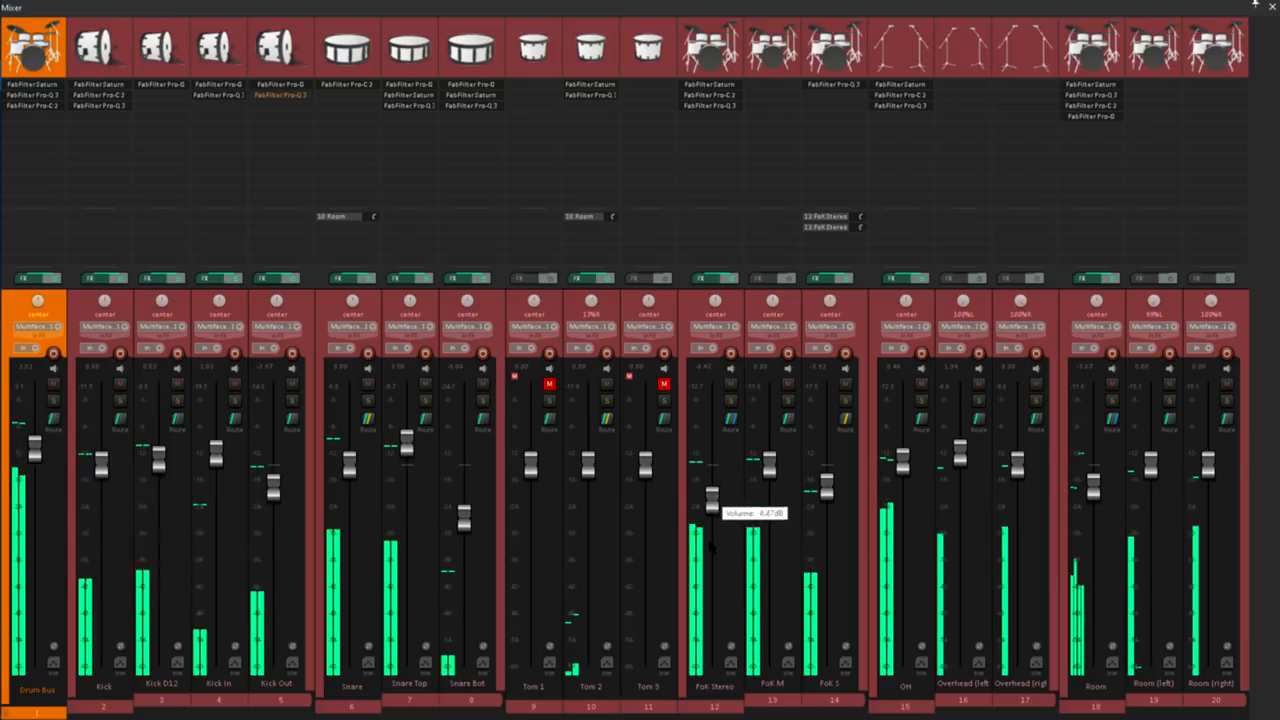
left_click_drag(710, 500, 710, 660)
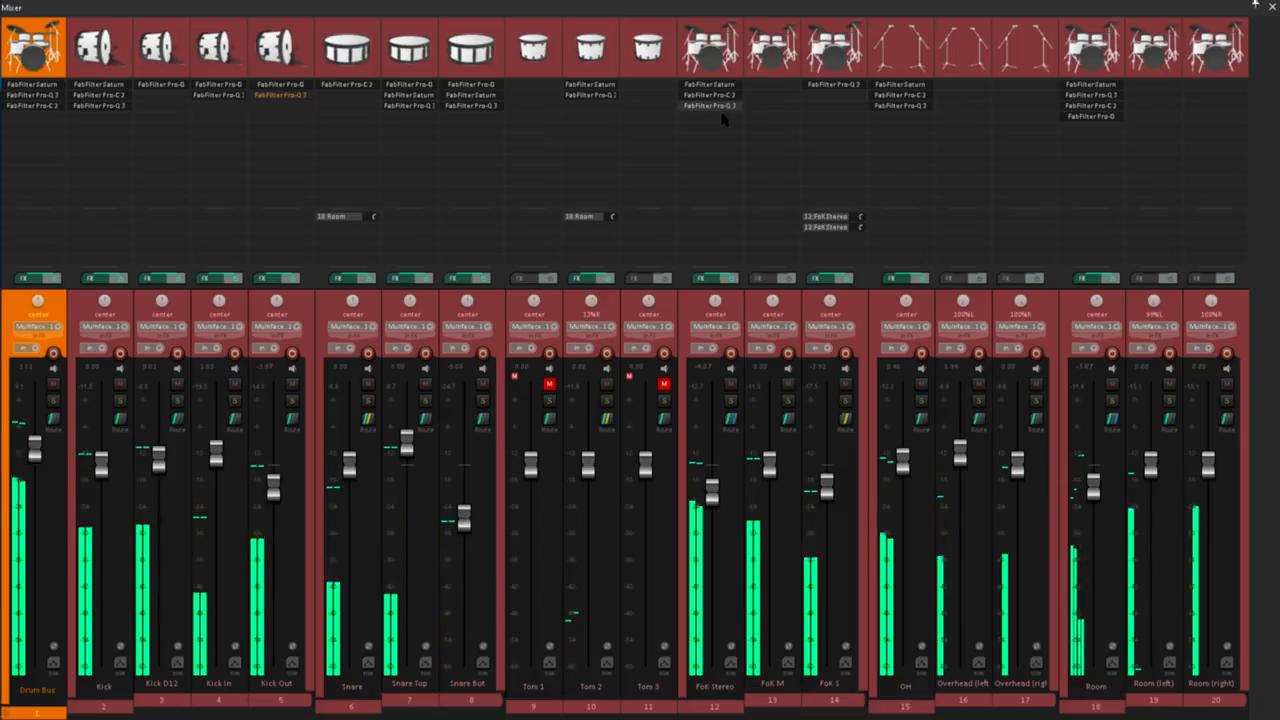
mouse_move(724, 118)
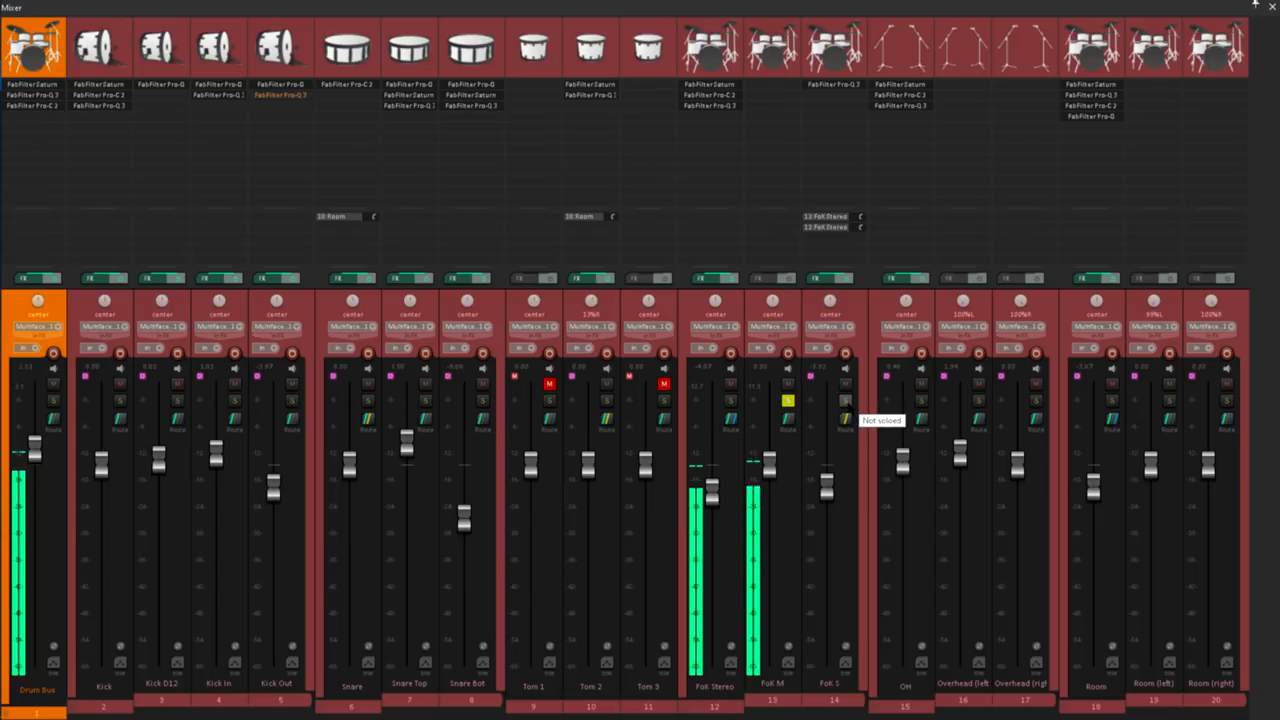
Solo the Fok S side mic to hear it alone, then unsolo for the whole kit
left_click(846, 400)
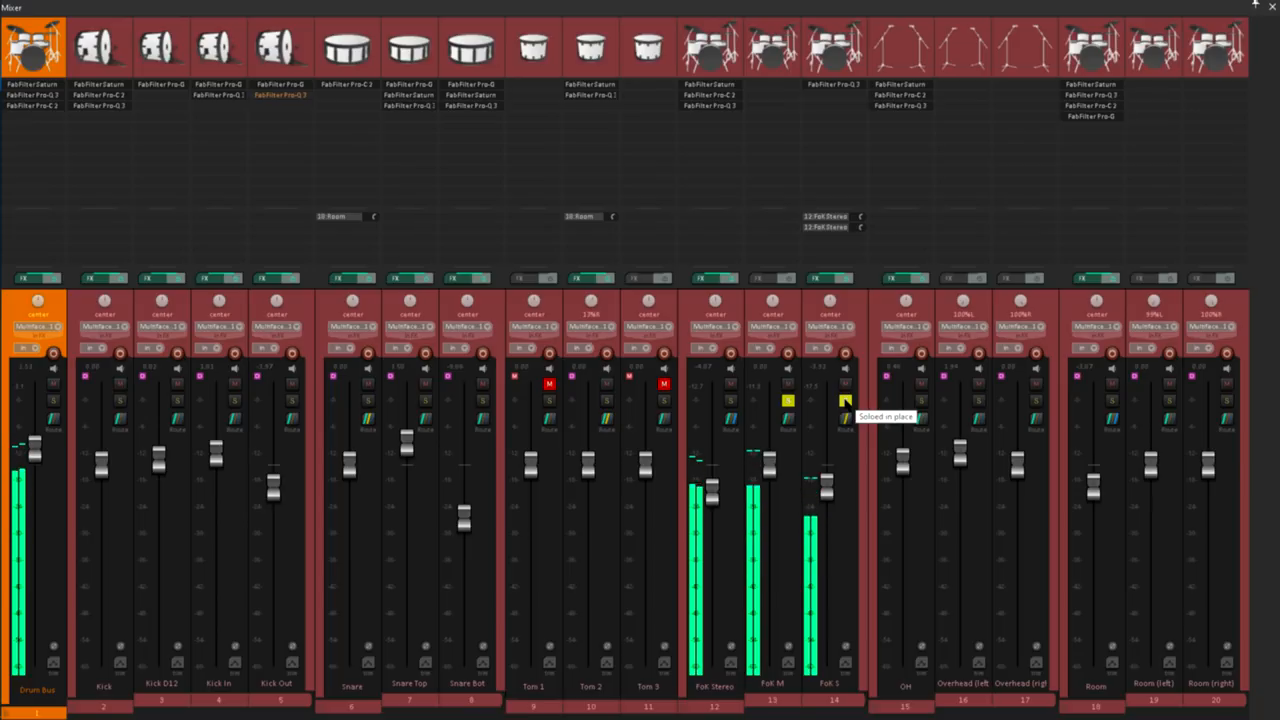
left_click(844, 400)
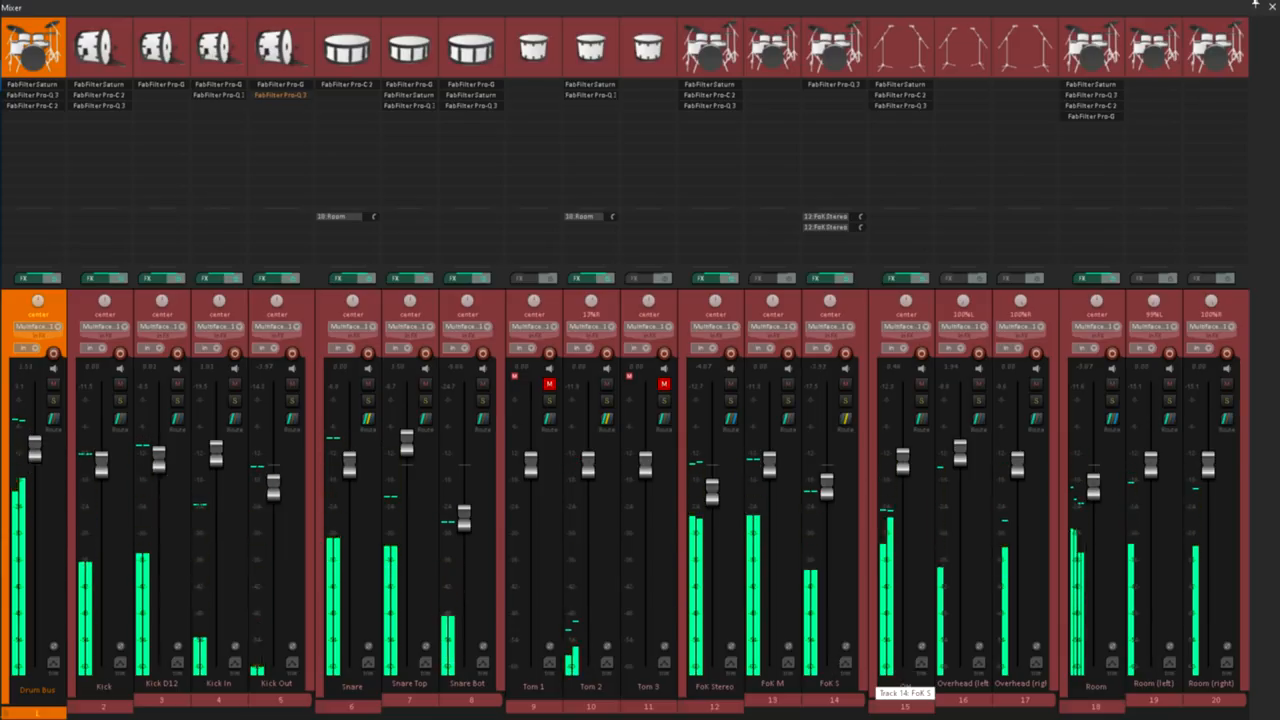
Ride the Fok S side-mic fader down and back up to hear the stereo width change
left_click_drag(828, 460, 828, 490)
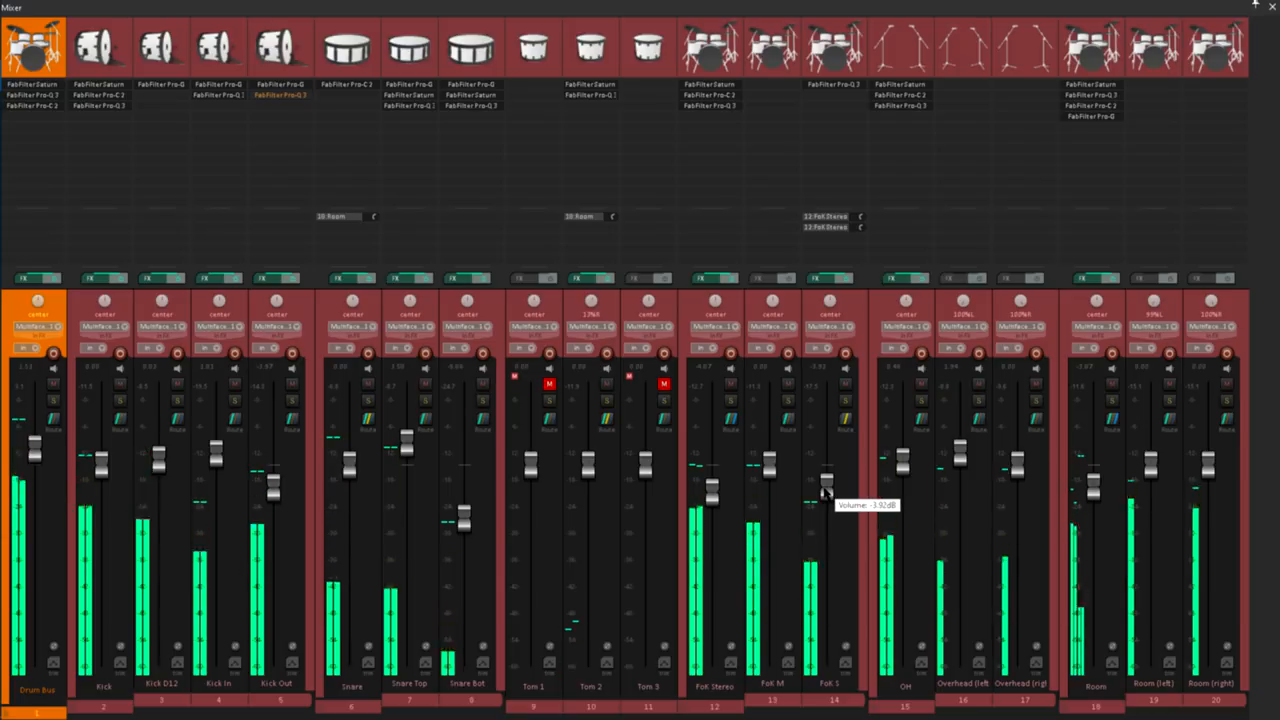
left_click_drag(810, 470, 830, 660)
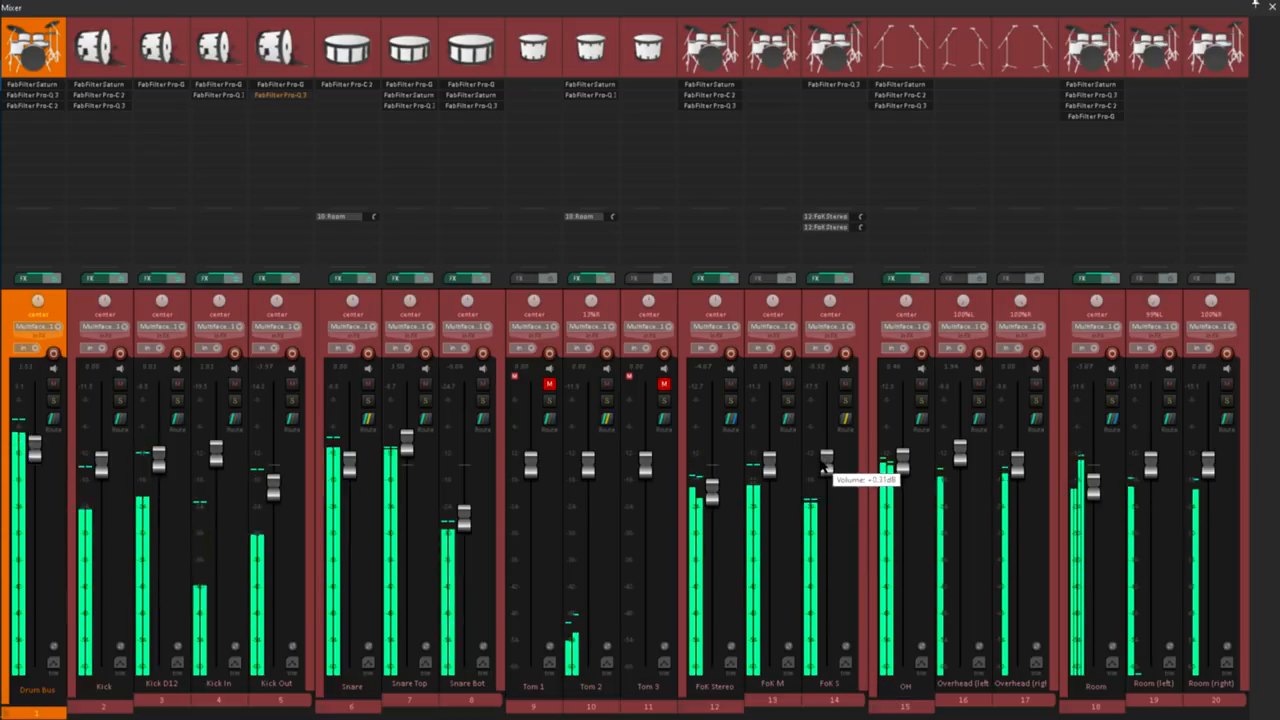
left_click_drag(810, 476, 828, 430)
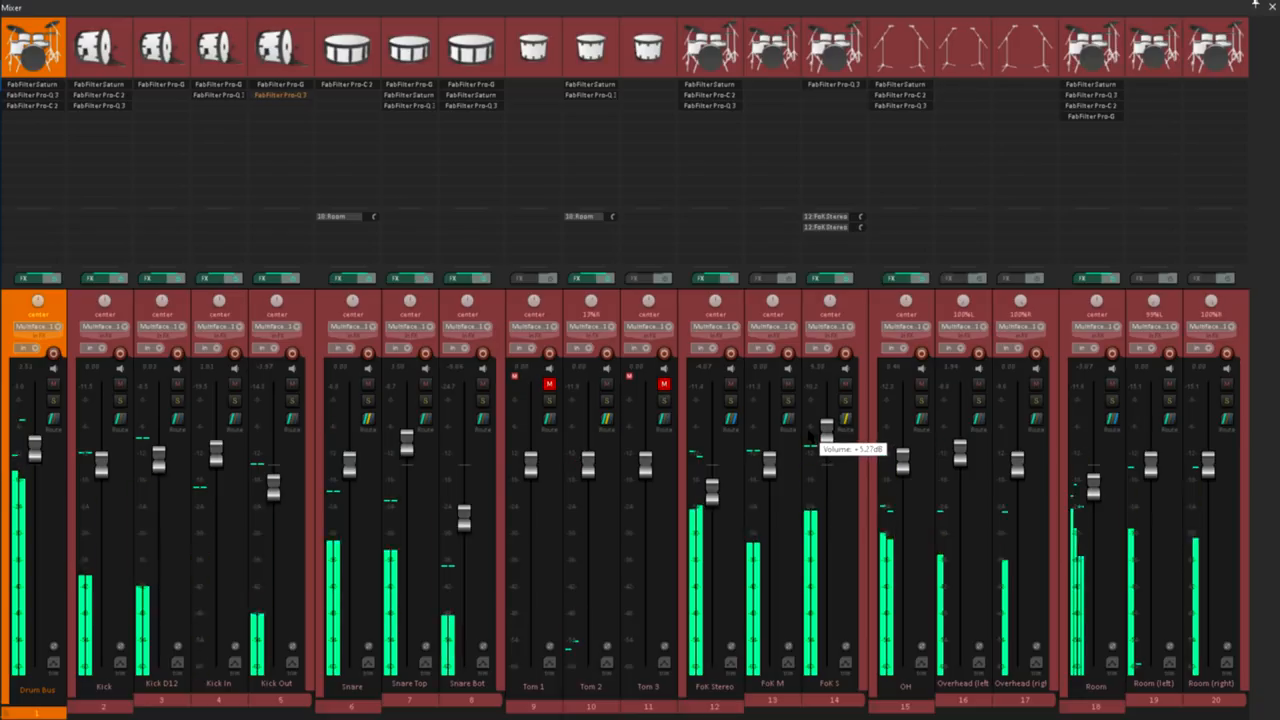
left_click_drag(824, 430, 824, 414)
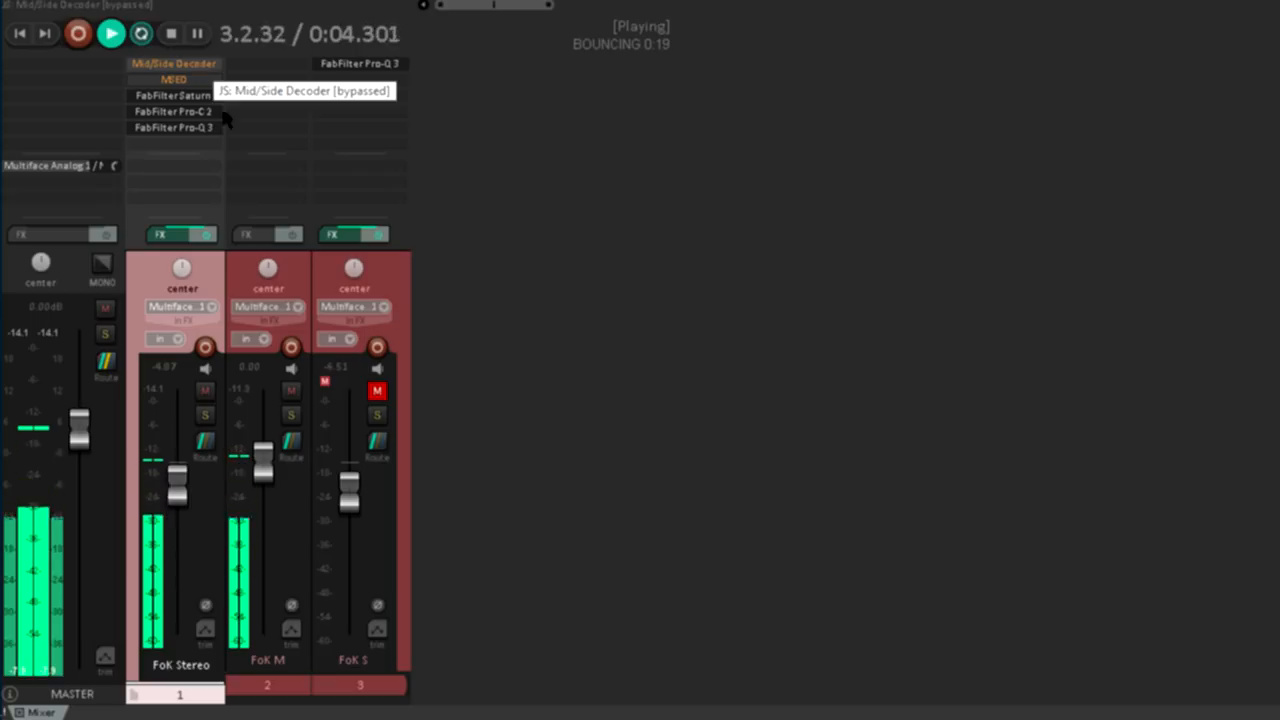
mouse_move(272, 280)
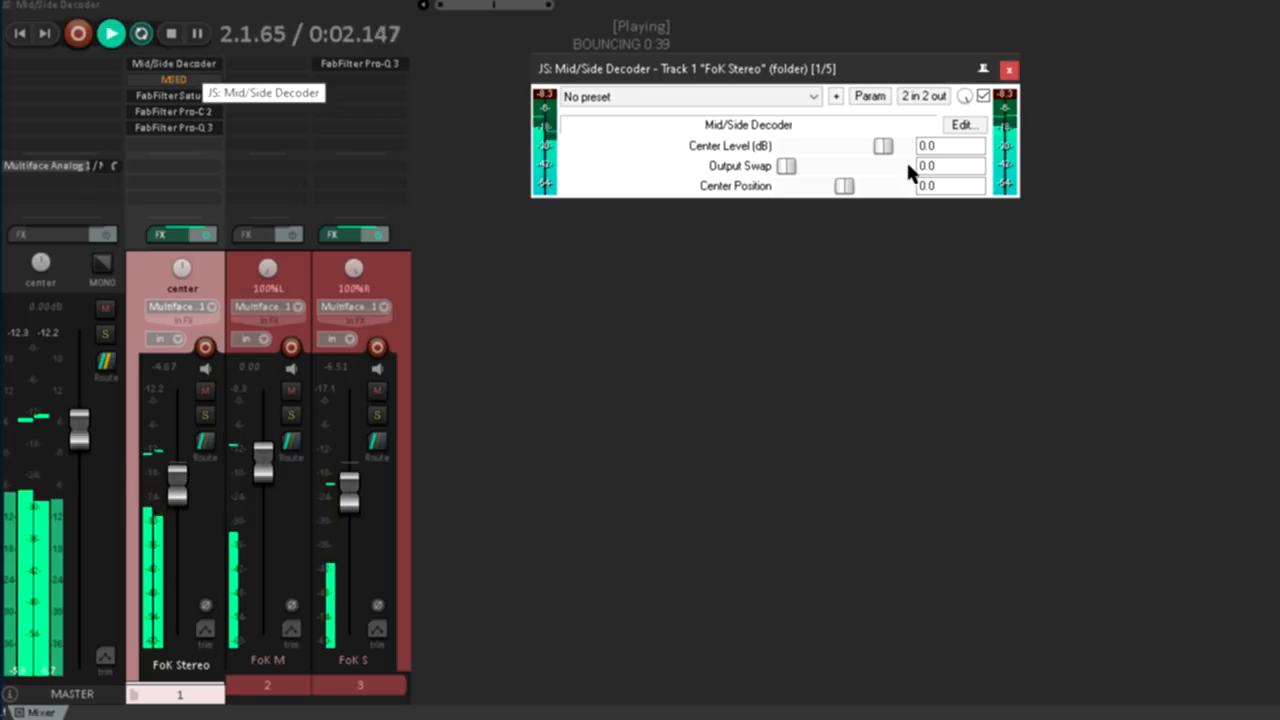
Bypass the Mid/Side Decoder to compare, then re-enable it
left_click(984, 96)
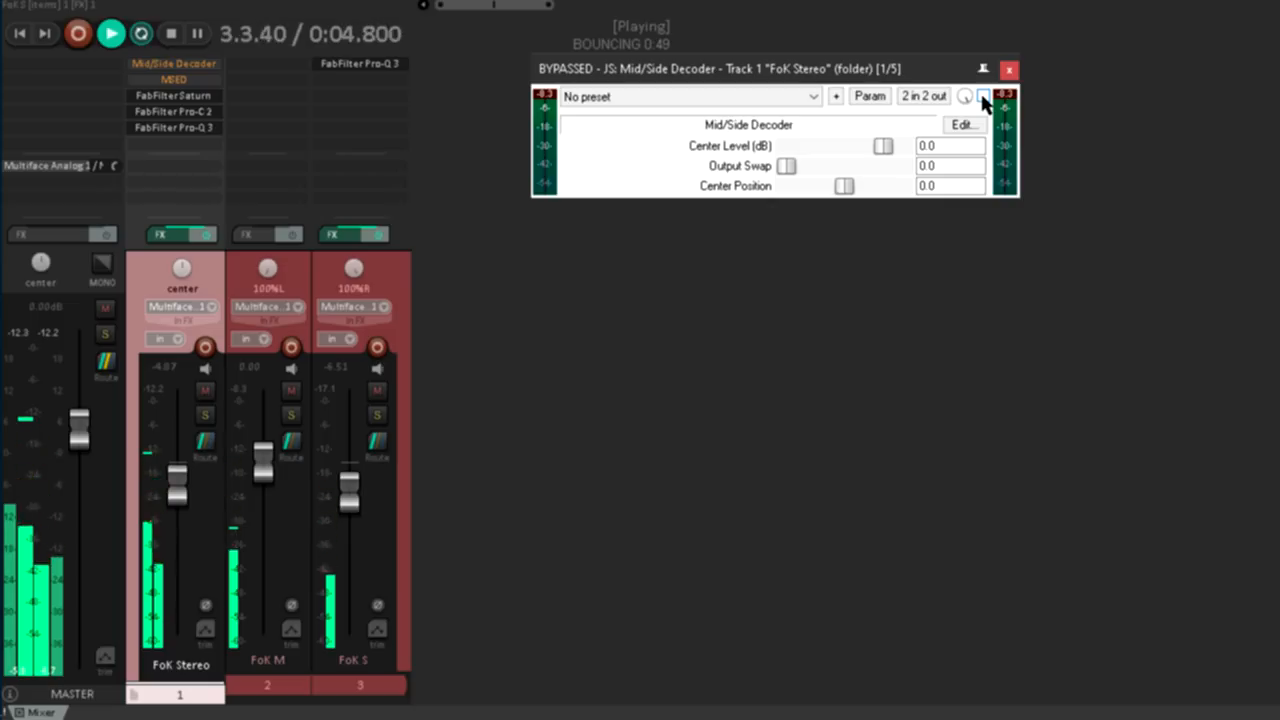
left_click(984, 96)
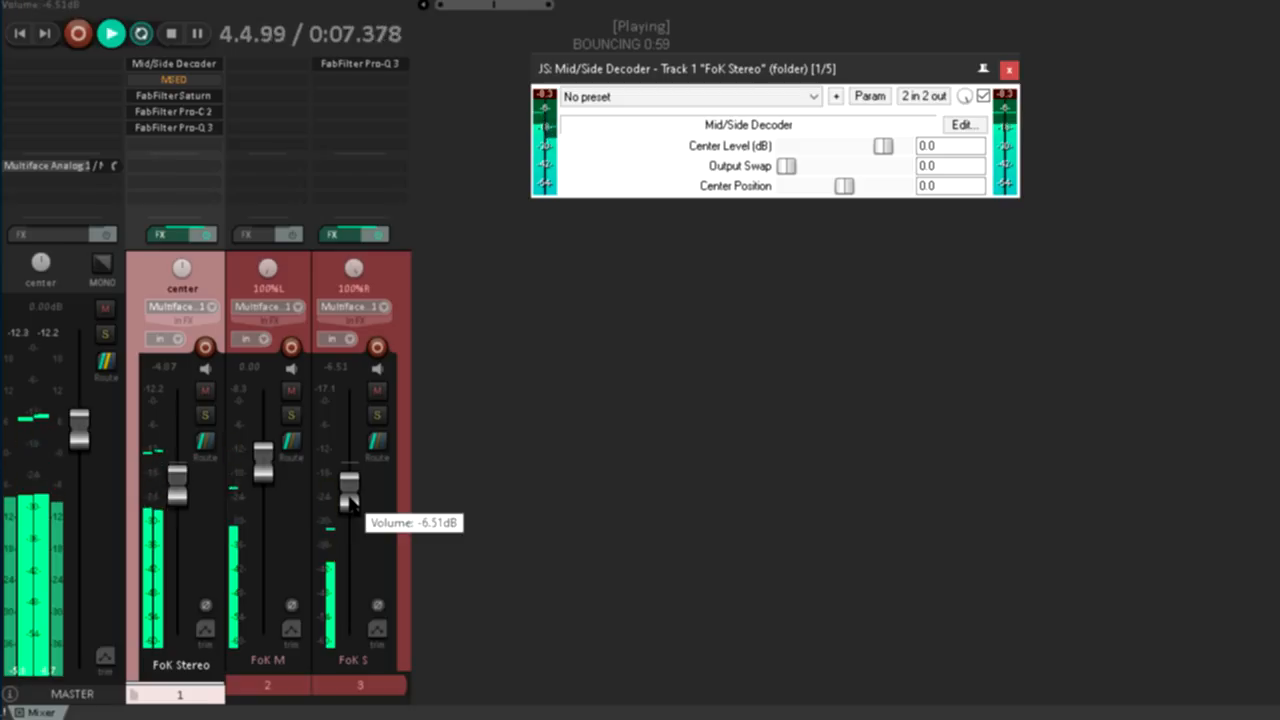
Sweep the Fok S fader from -6.5 dB down to silence and back up to about +5.4 dB
left_click_drag(350, 490, 350, 524)
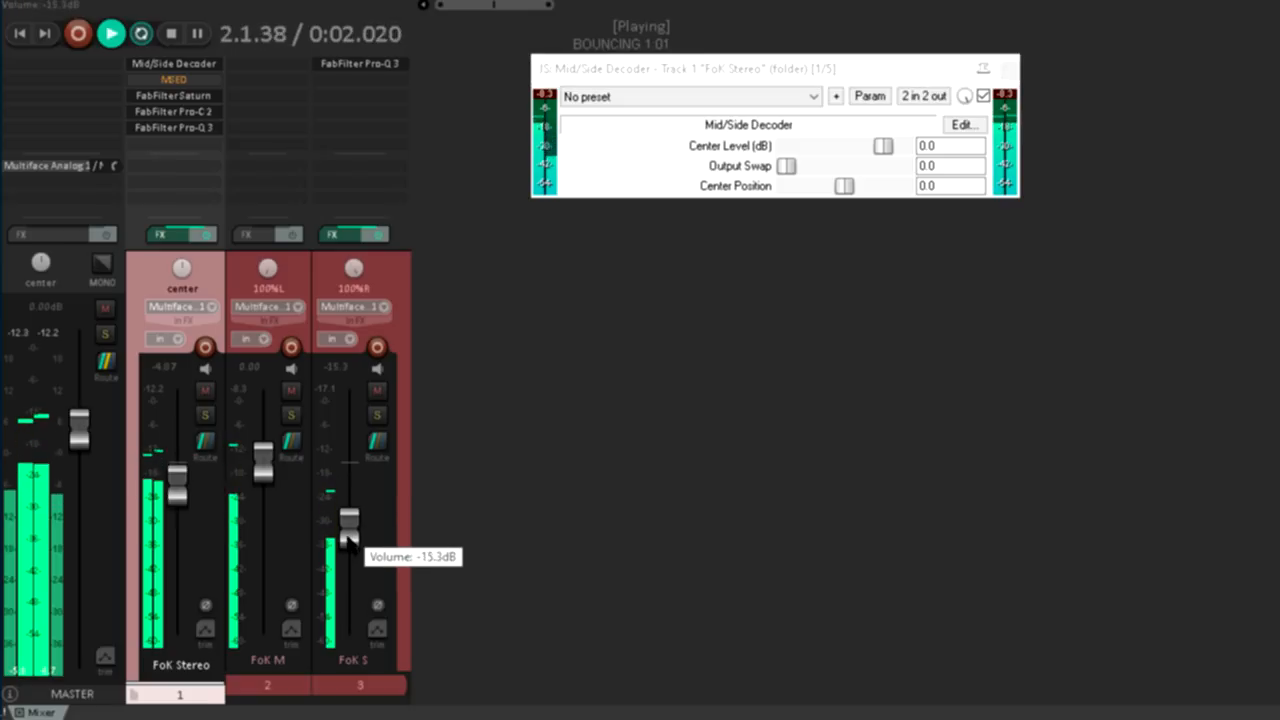
left_click_drag(348, 516, 348, 630)
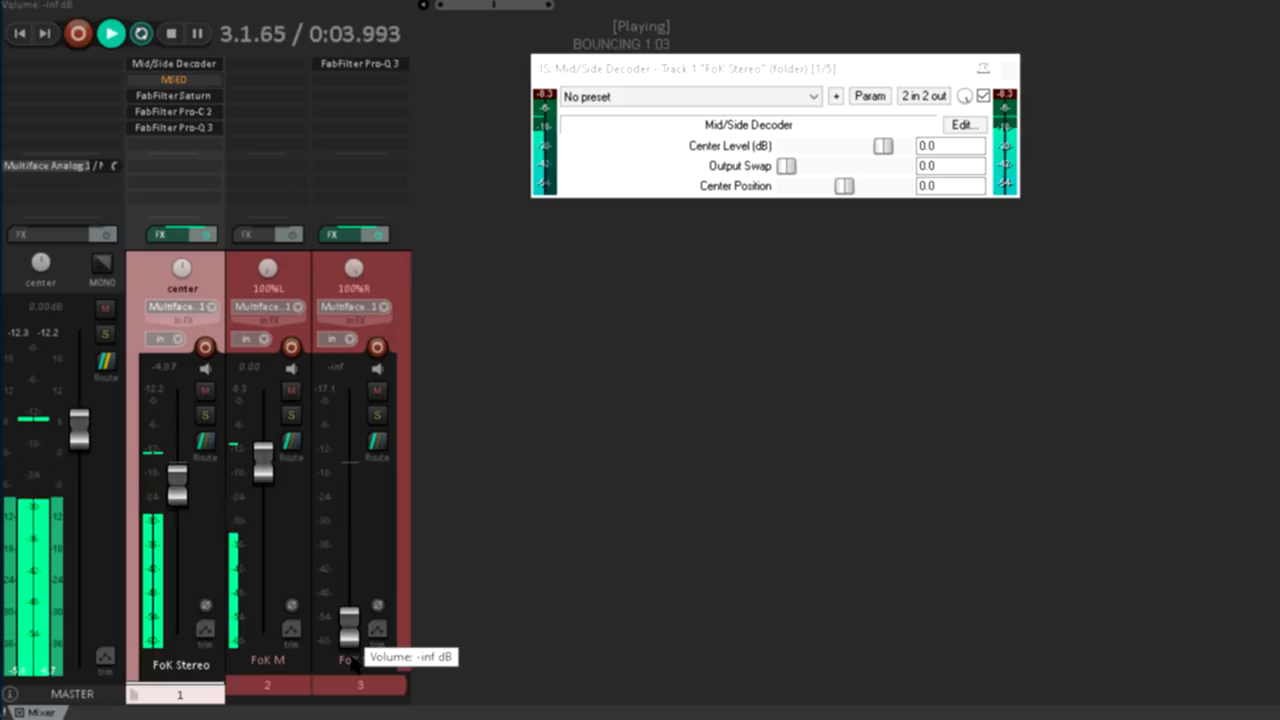
left_click_drag(348, 630, 348, 496)
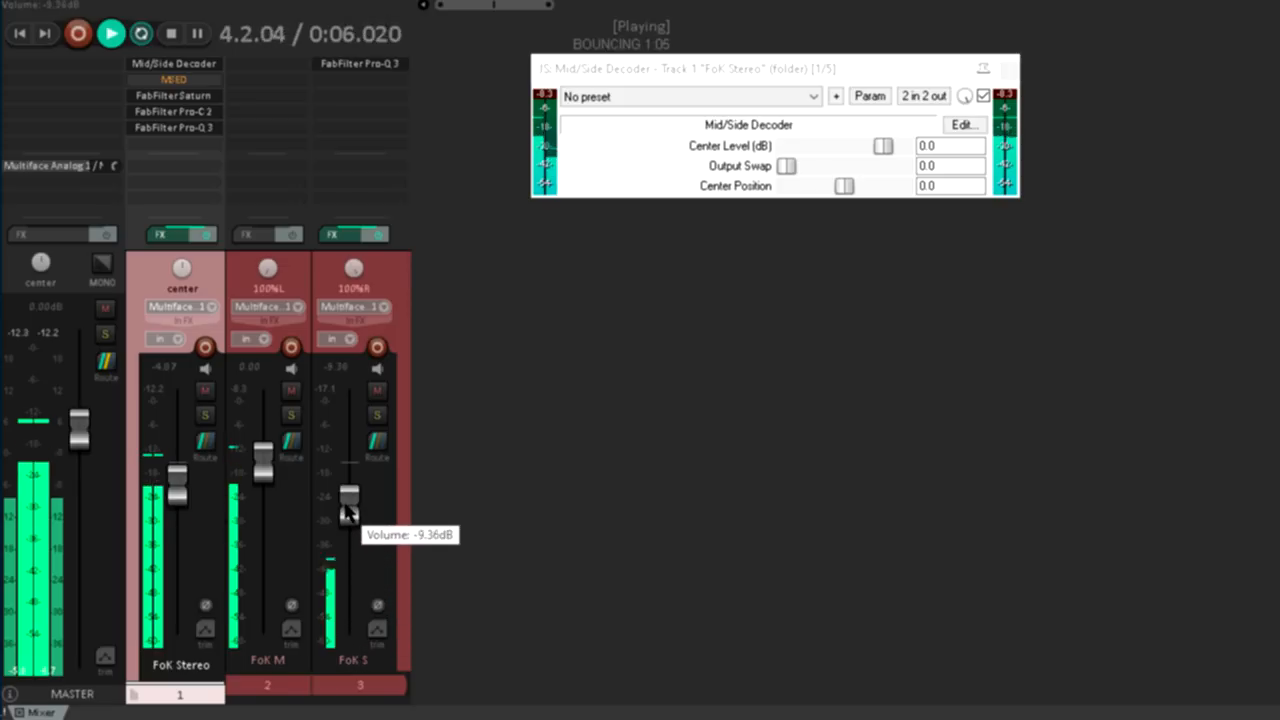
left_click_drag(348, 496, 348, 436)
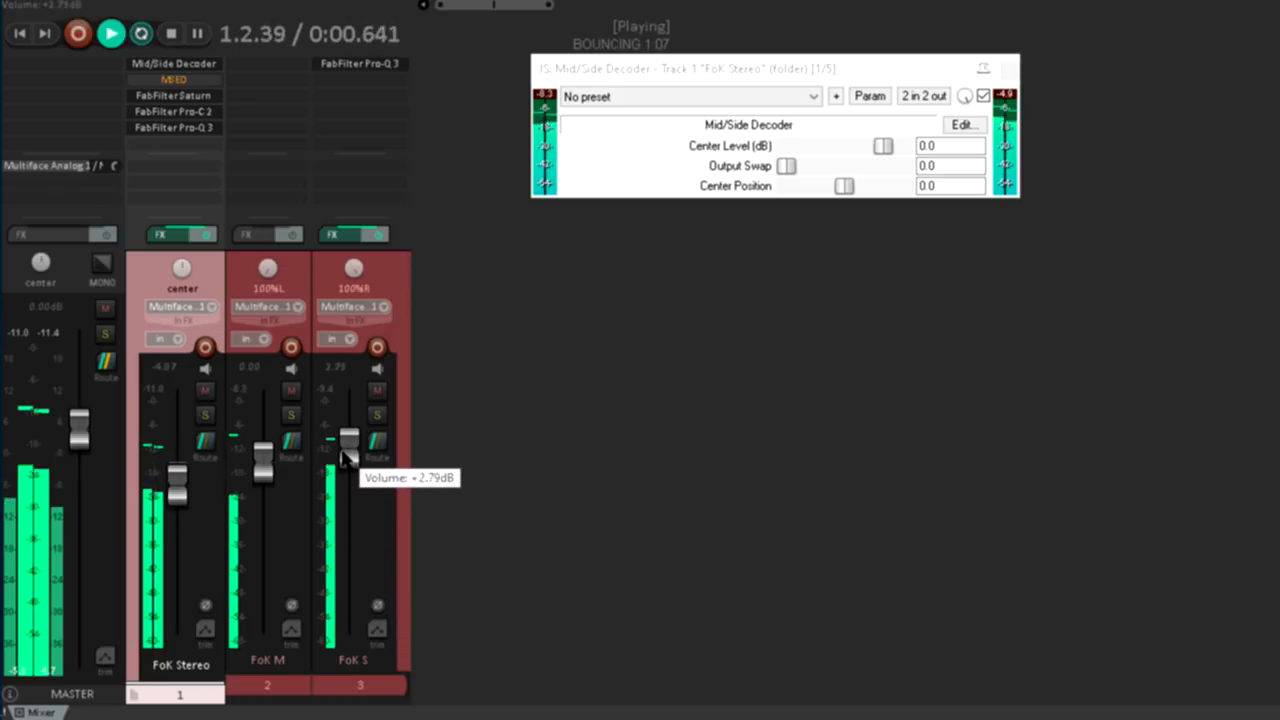
left_click_drag(348, 470, 348, 436)
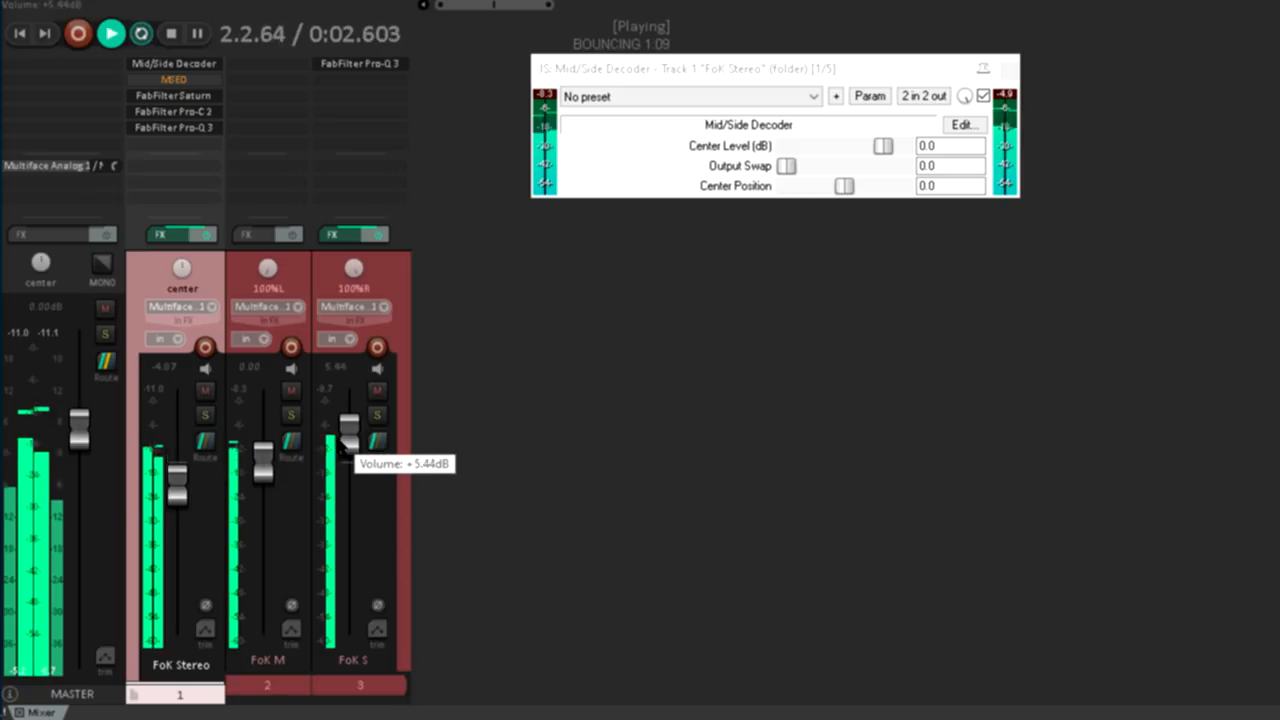
left_click_drag(350, 440, 350, 490)
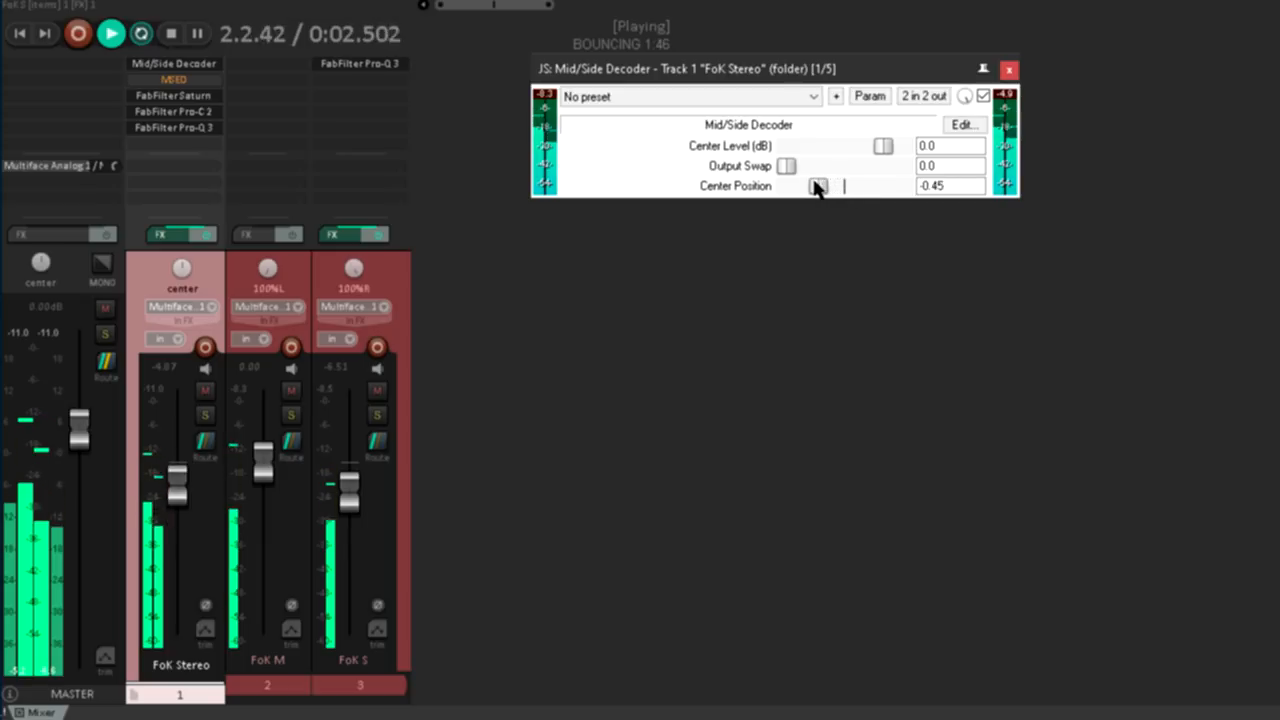
Sweep the decoder Center Position to -1.0, across to 1.0, and back to 0.0
left_click_drag(844, 186, 784, 186)
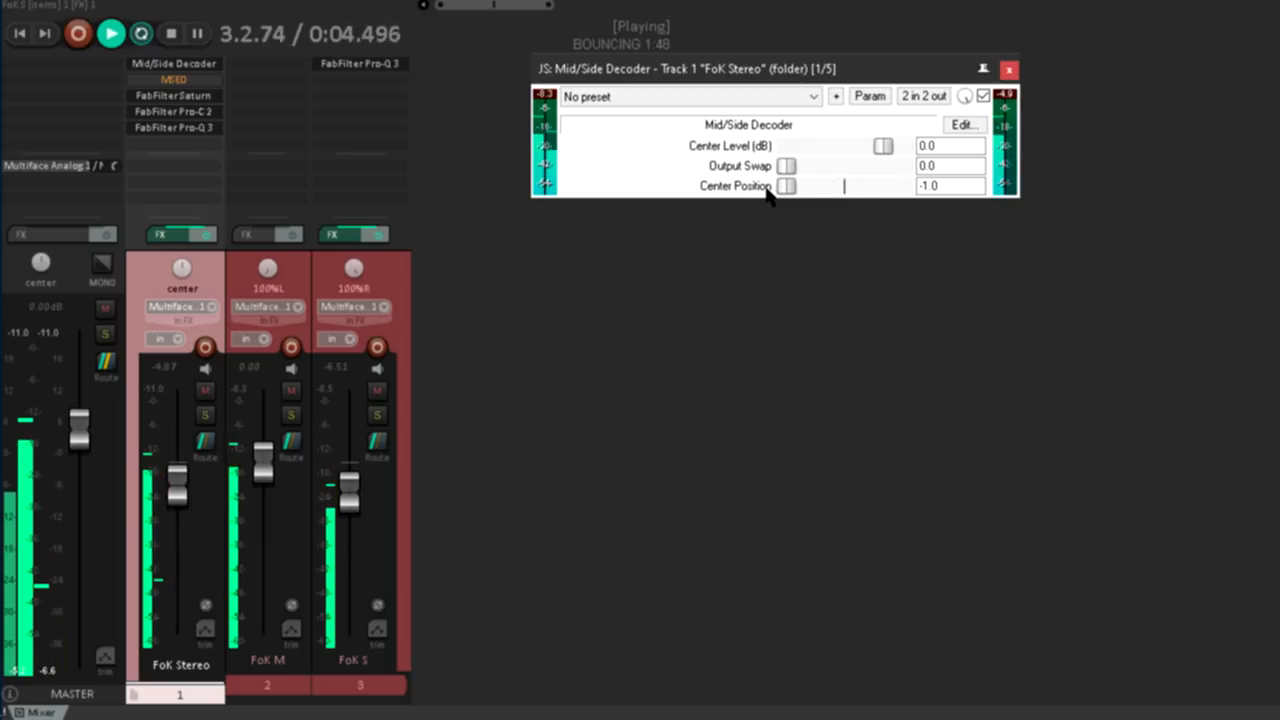
left_click_drag(784, 186, 848, 186)
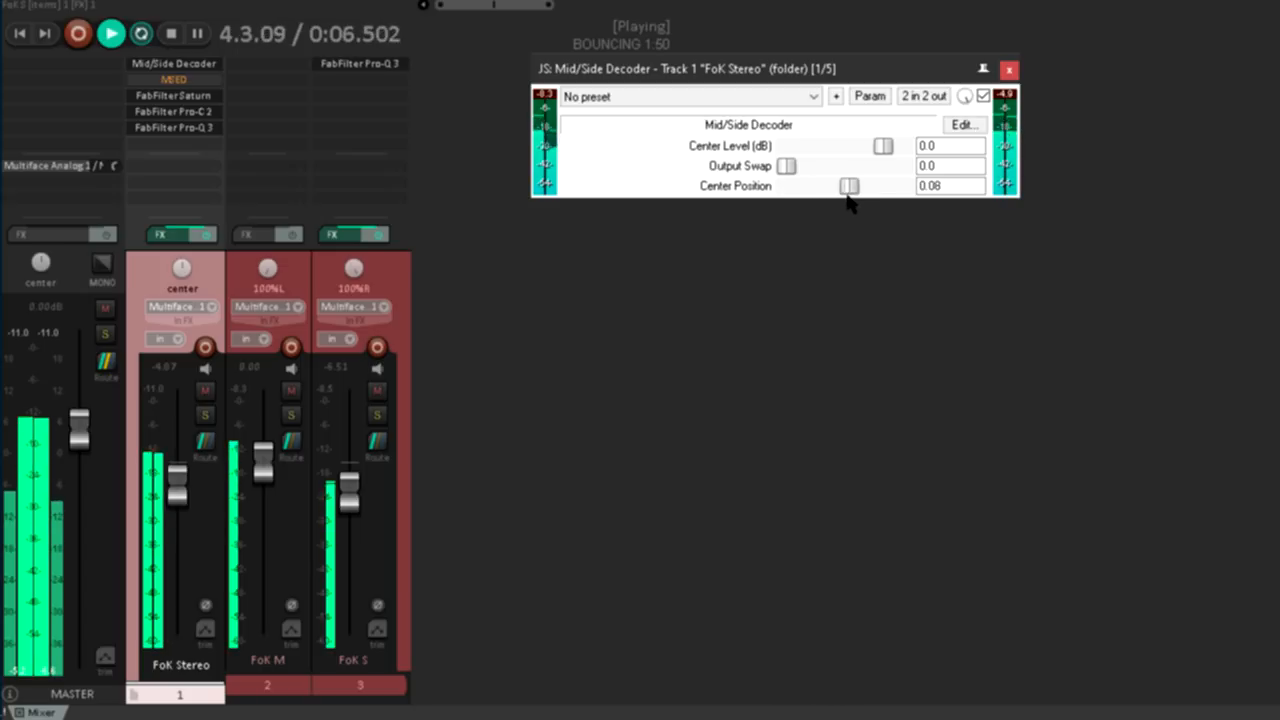
left_click_drag(848, 186, 900, 186)
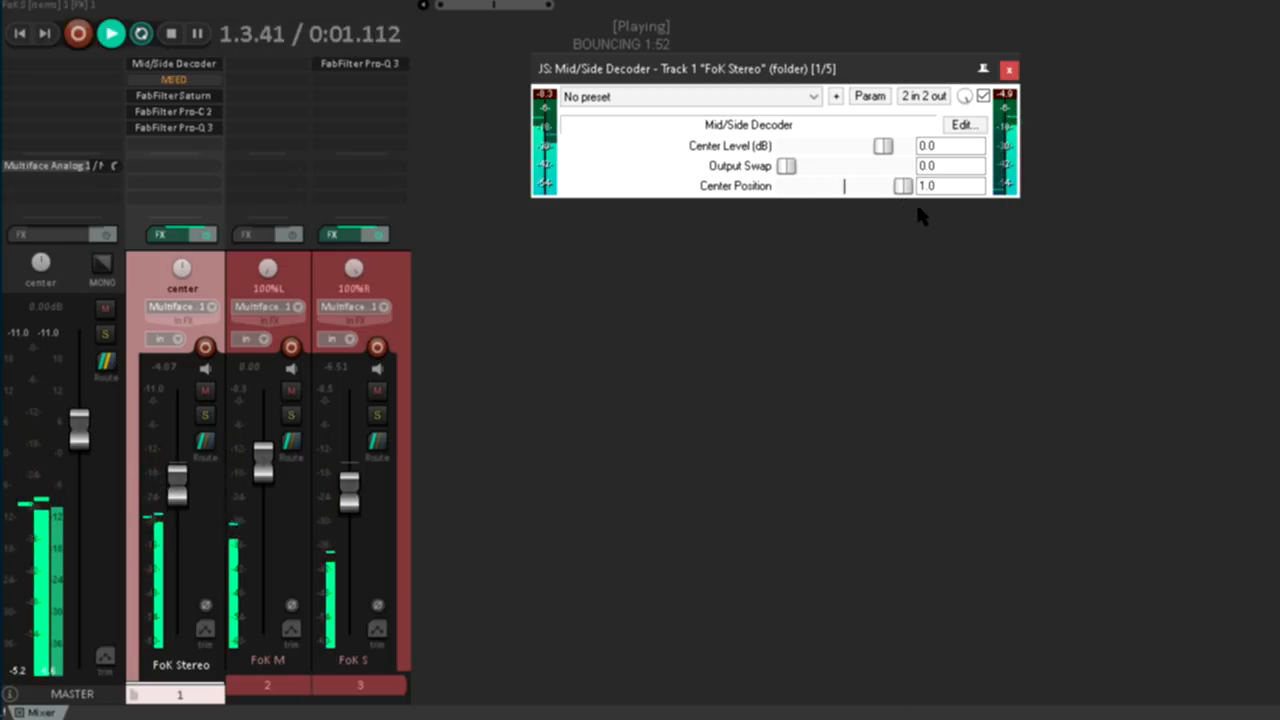
left_click_drag(900, 184, 884, 184)
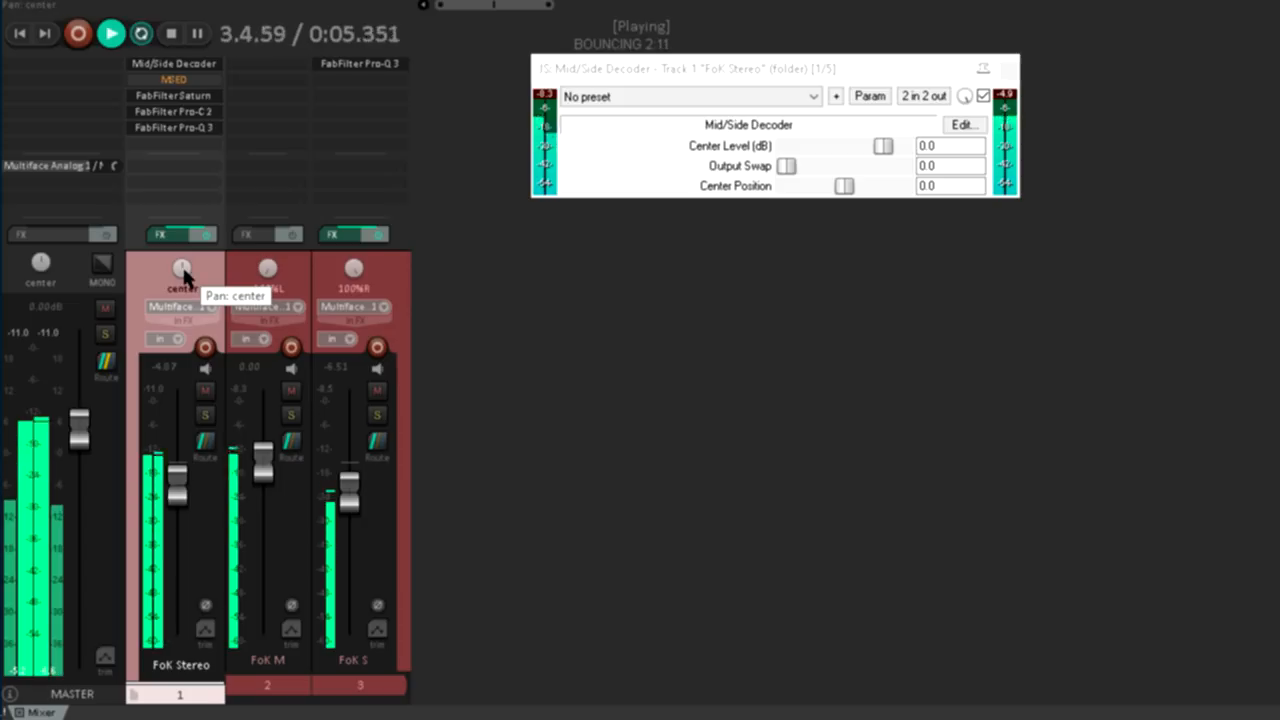
mouse_move(756, 198)
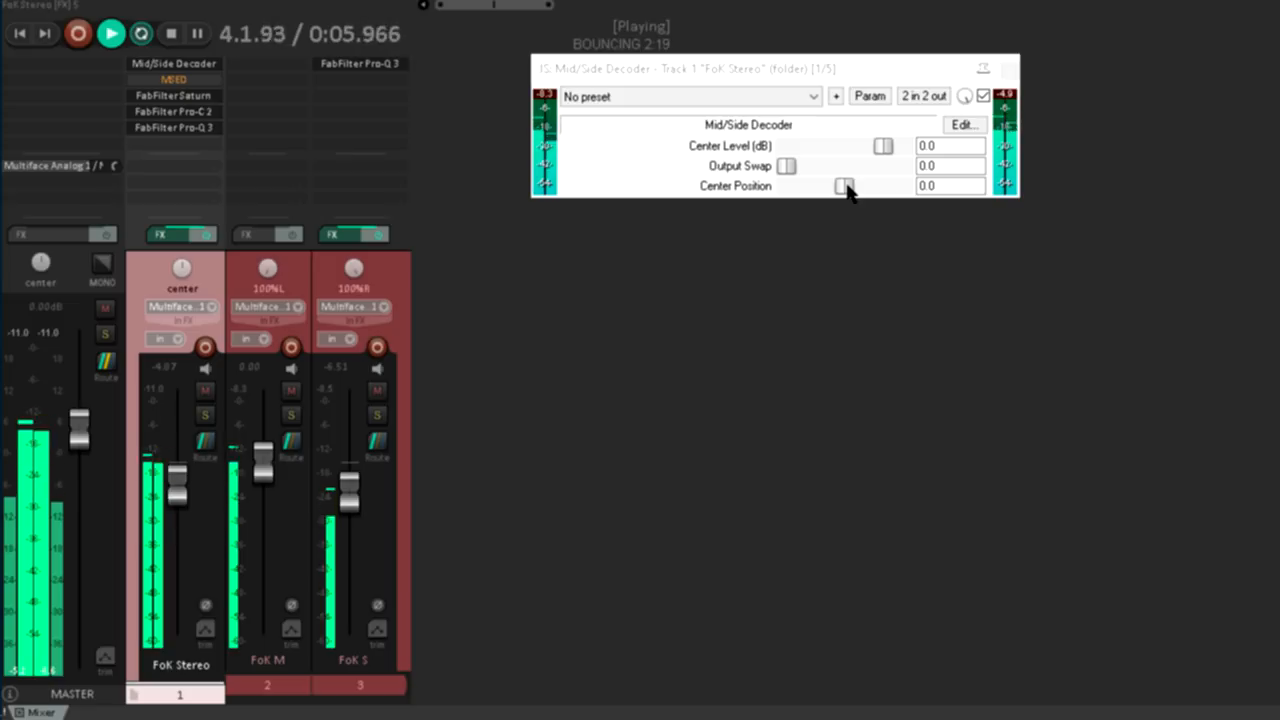
Bypass the Mid/Side Decoder, close its window, and select Voxengo MSED in the FX list
left_click(984, 96)
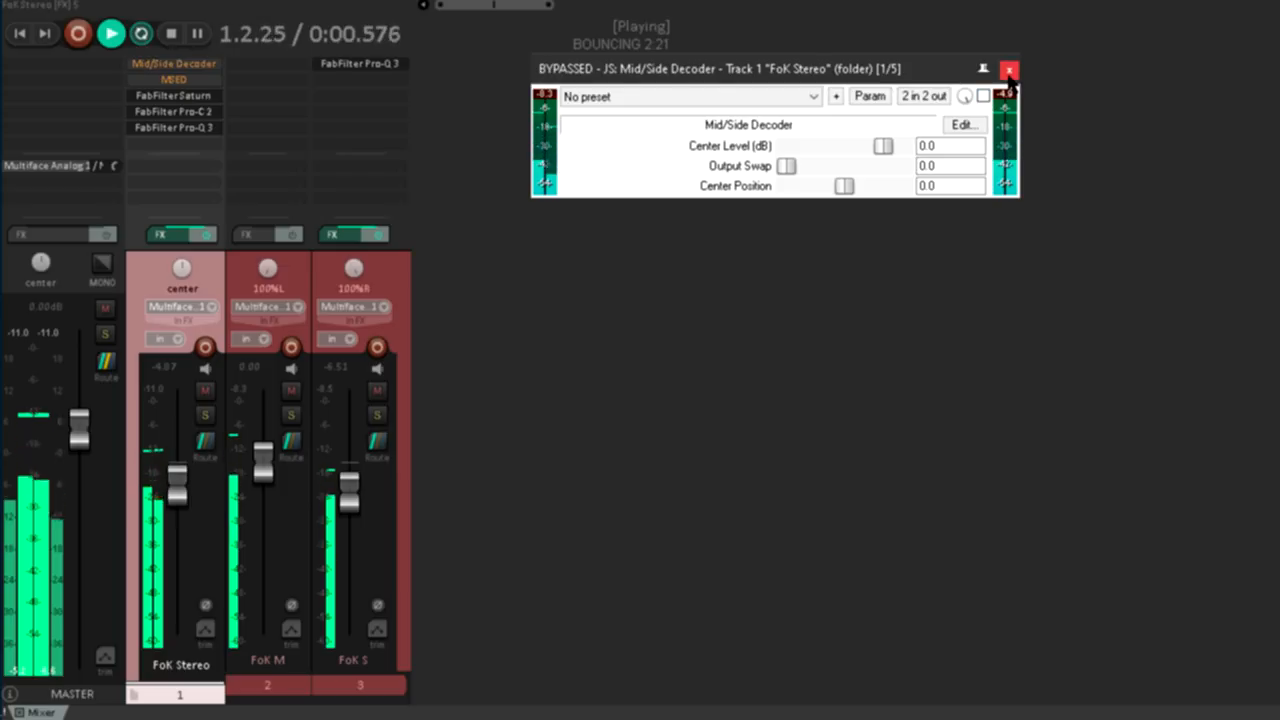
left_click(1008, 68)
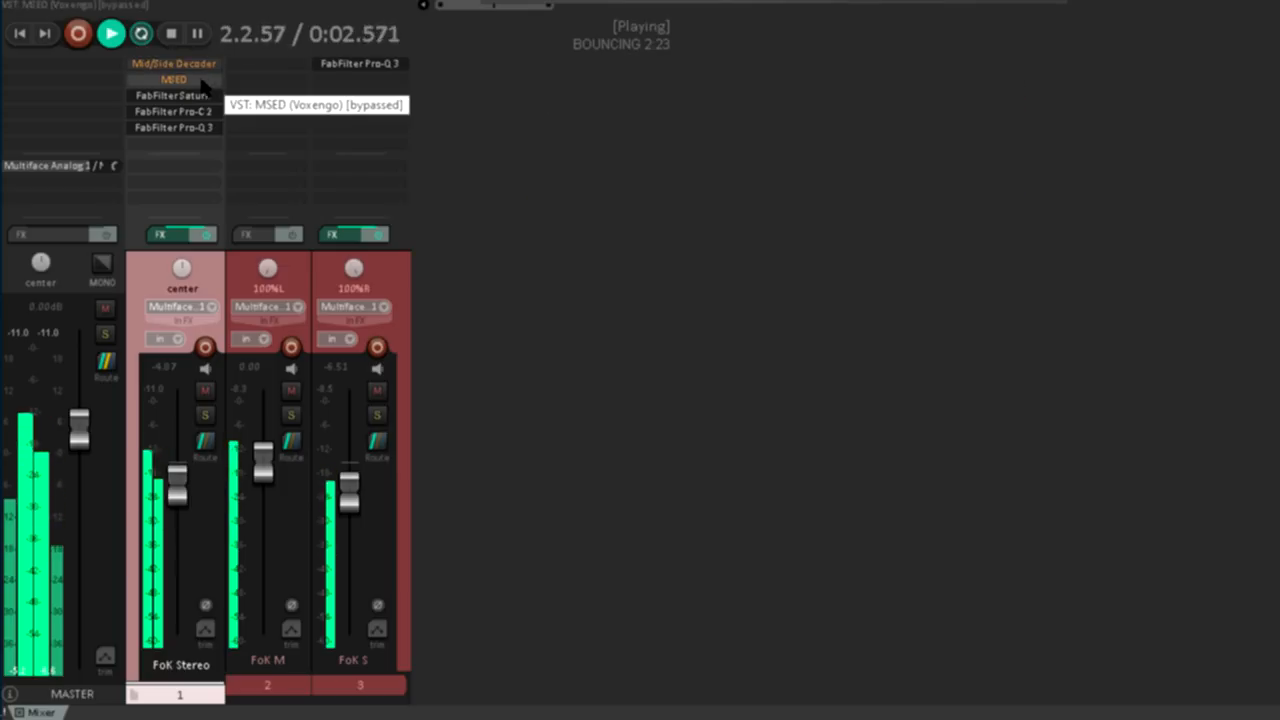
left_click(172, 80)
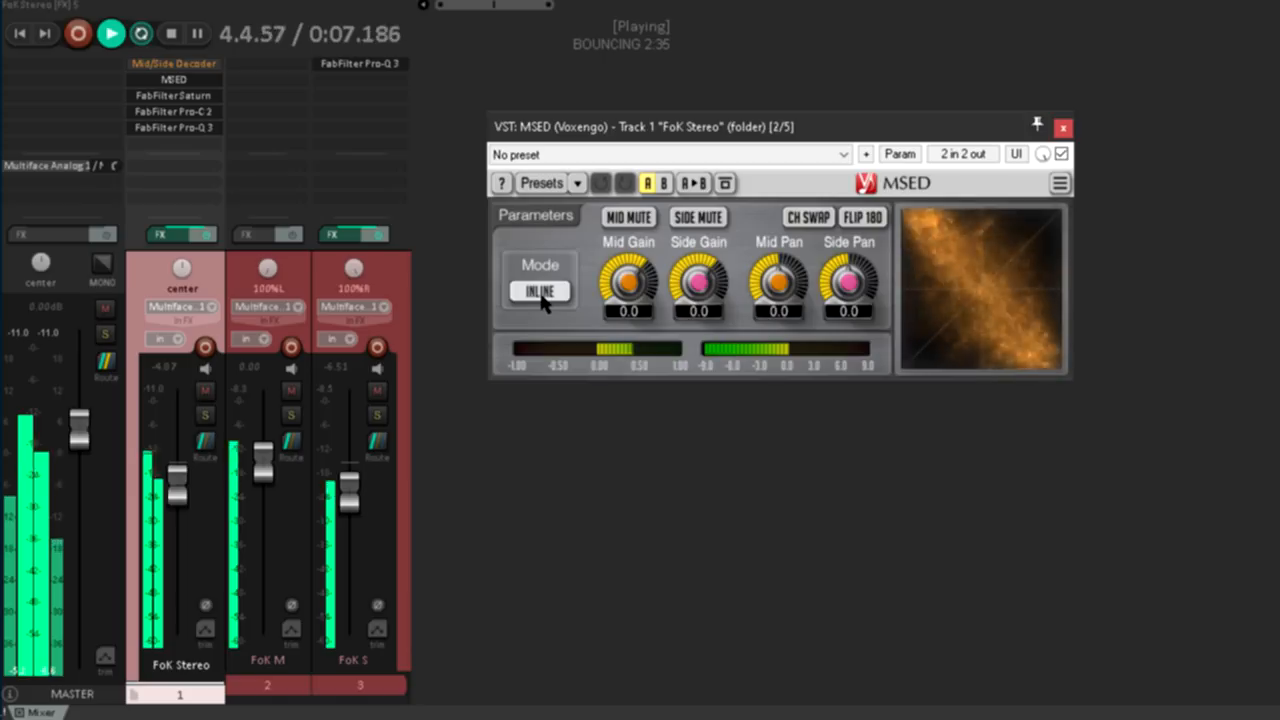
Switch MSED to Decode mode, test the FoK S fader up to about +6.7 dB and back, and adjust Mid Pan
left_click(540, 290)
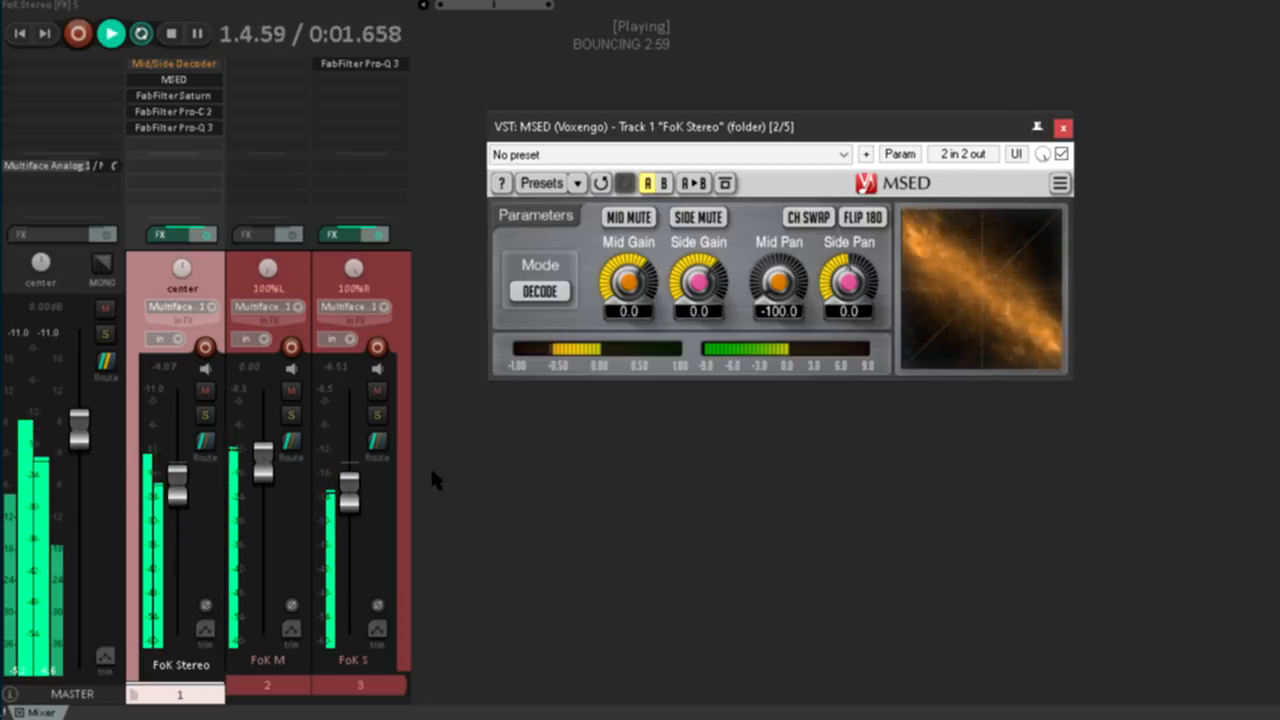
left_click_drag(350, 500, 350, 460)
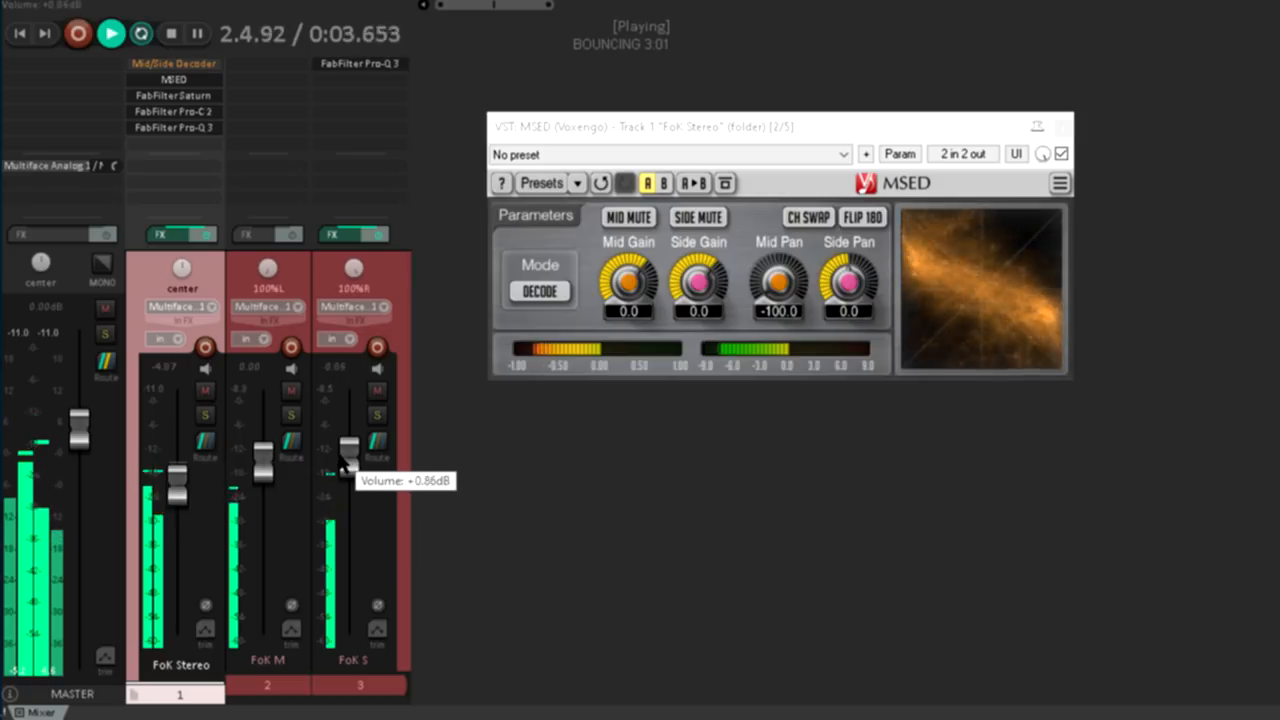
left_click_drag(350, 470, 350, 420)
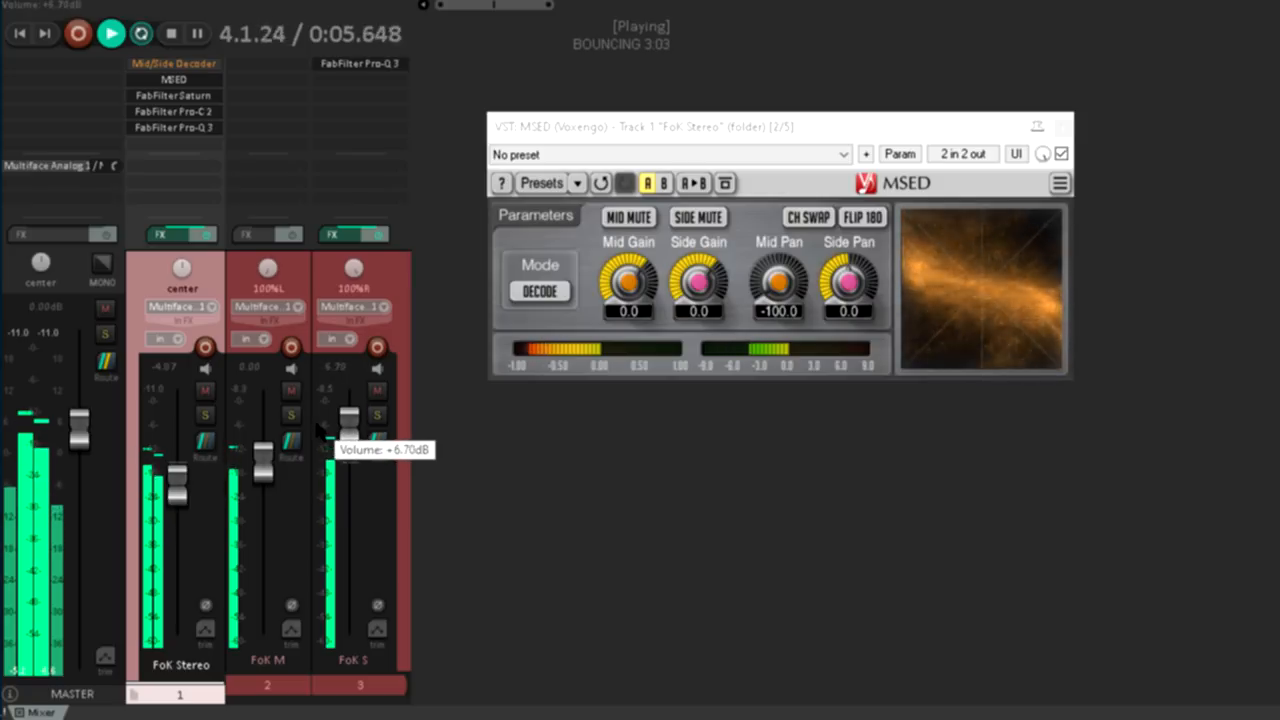
left_click_drag(348, 414, 348, 460)
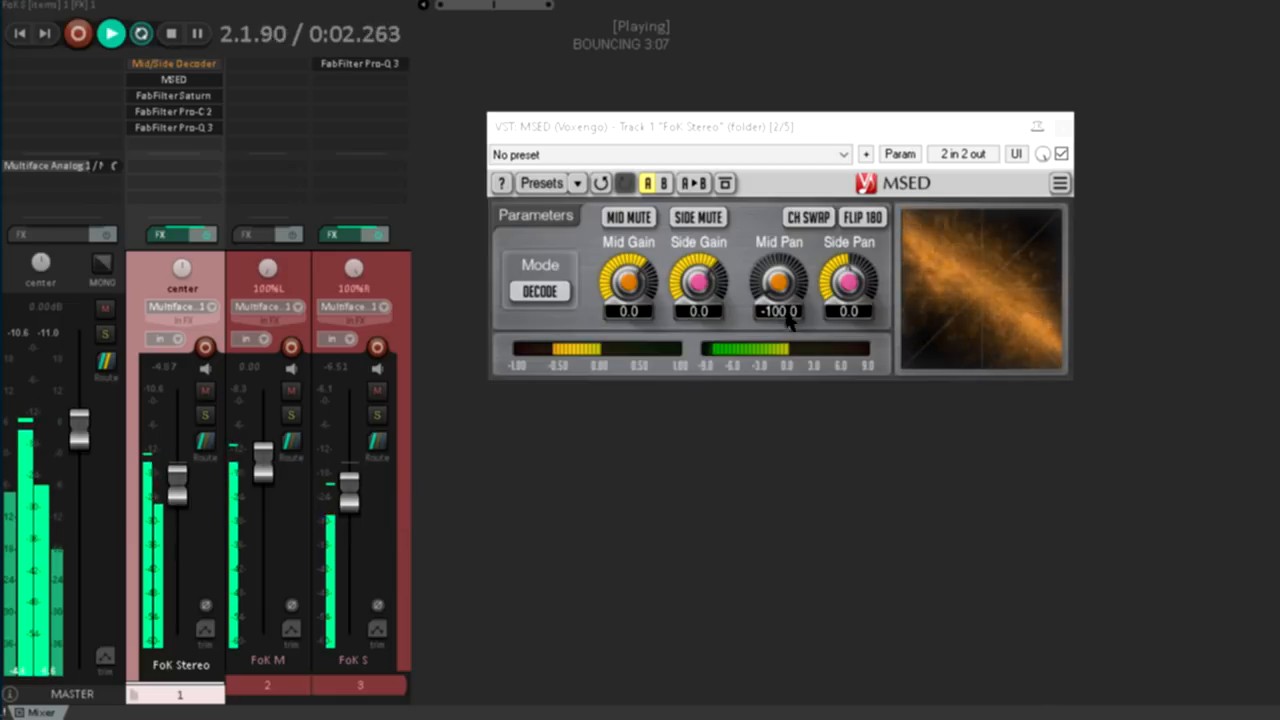
left_click_drag(778, 290, 778, 260)
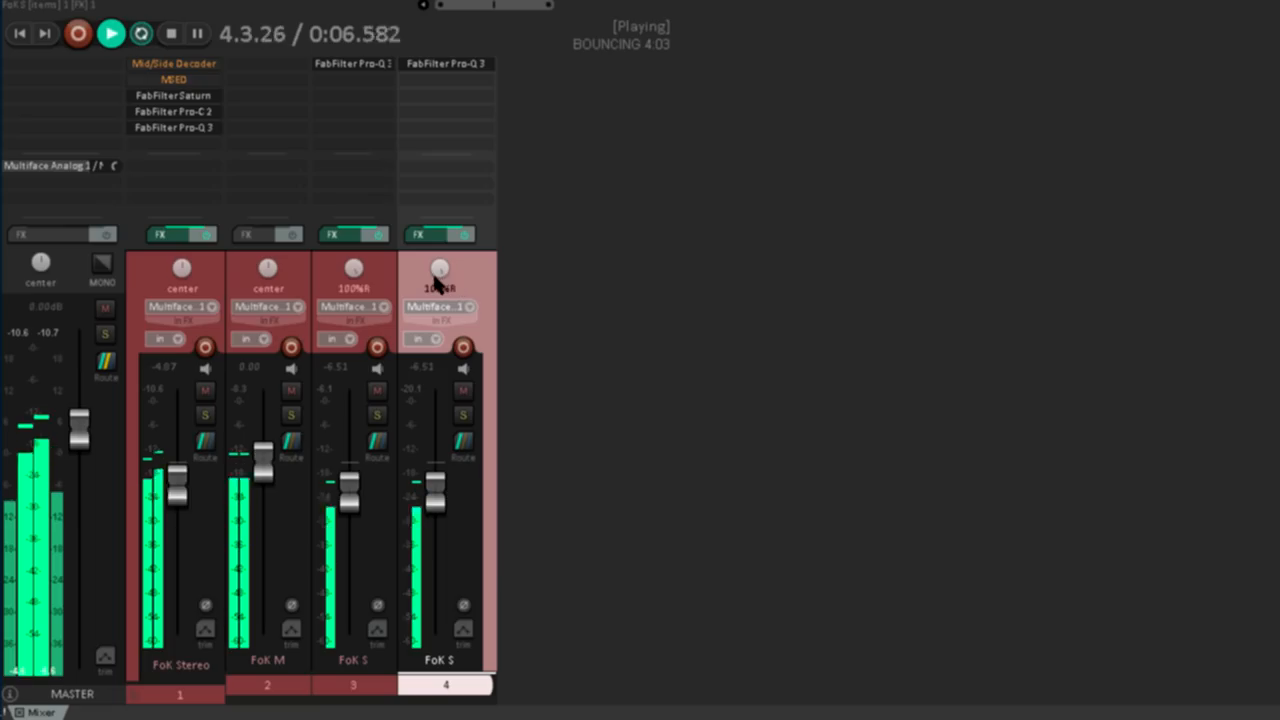
mouse_move(356, 268)
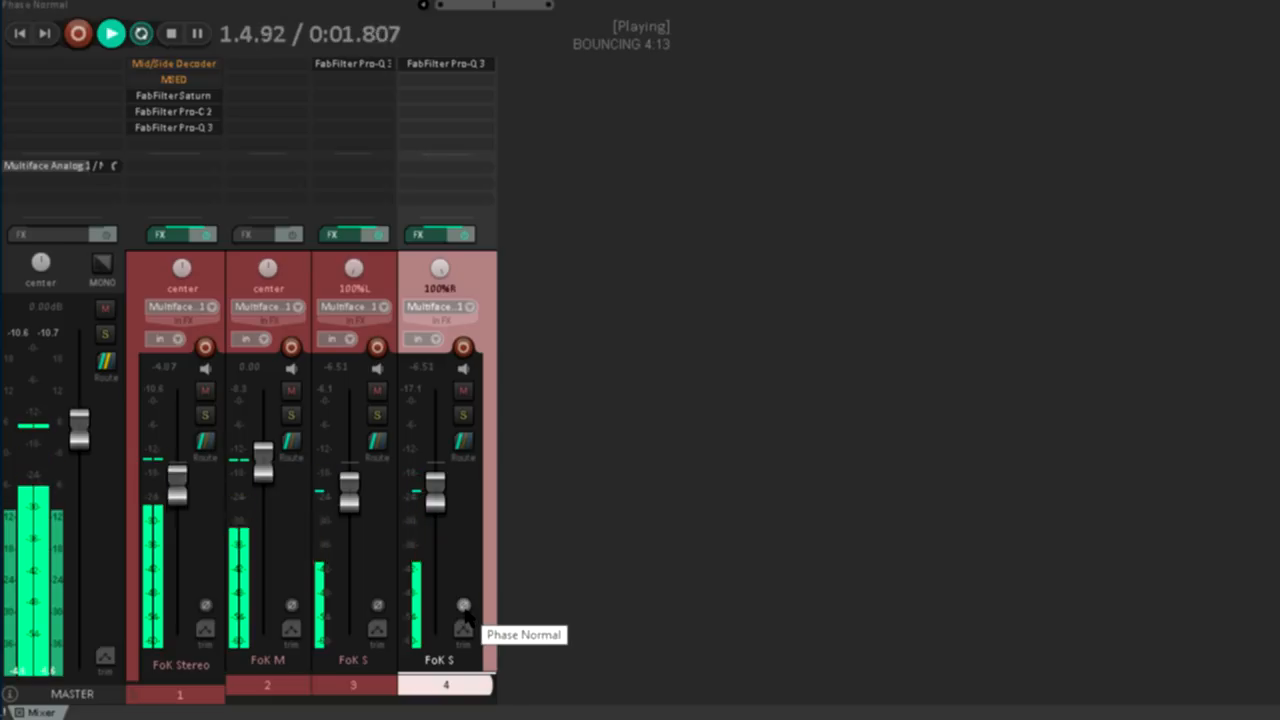
Invert the polarity of the second FoK S track (track 4)
left_click(464, 606)
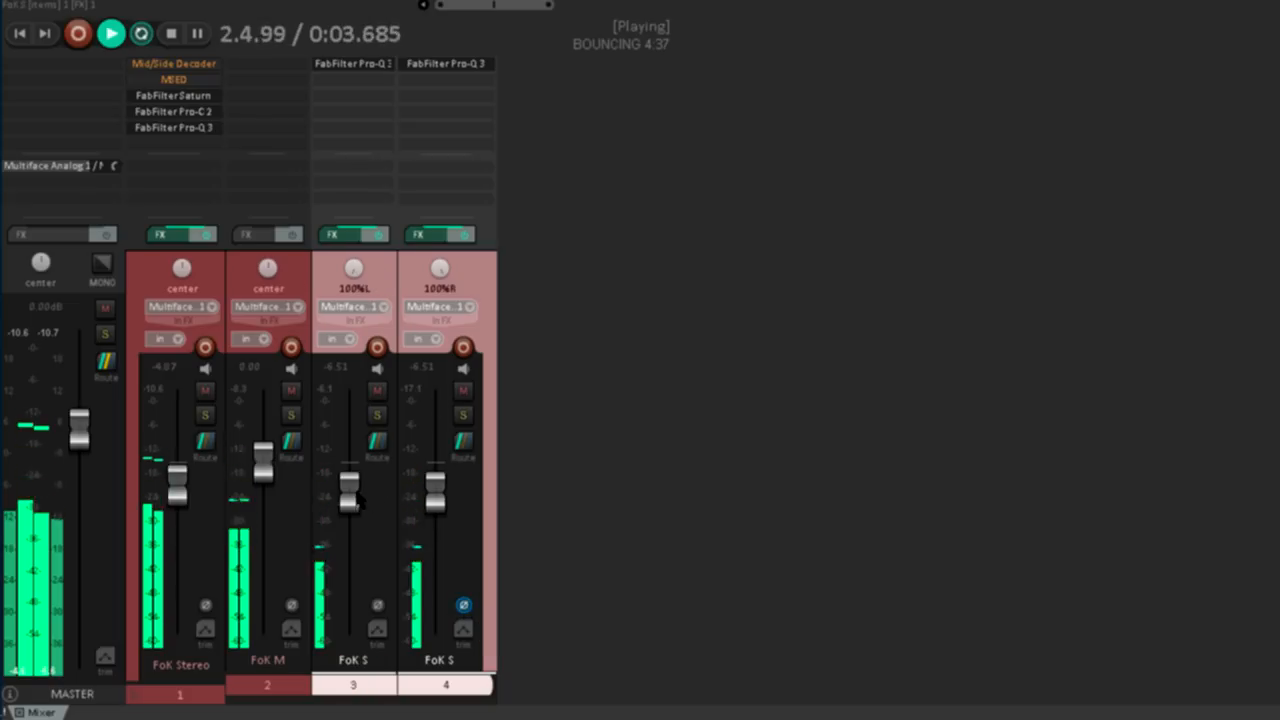
Move both FoK S side faders together from silence up and settle them at about -6.51 dB
left_click_drag(352, 496, 352, 584)
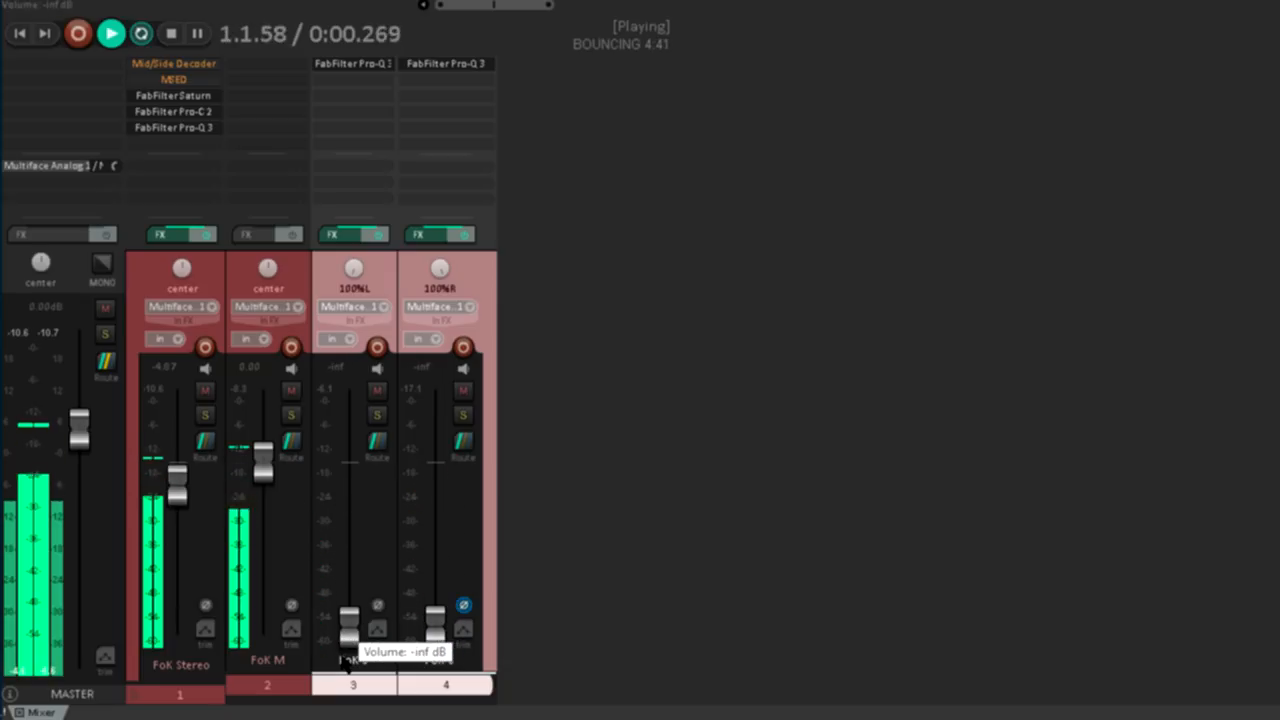
left_click_drag(350, 620, 350, 460)
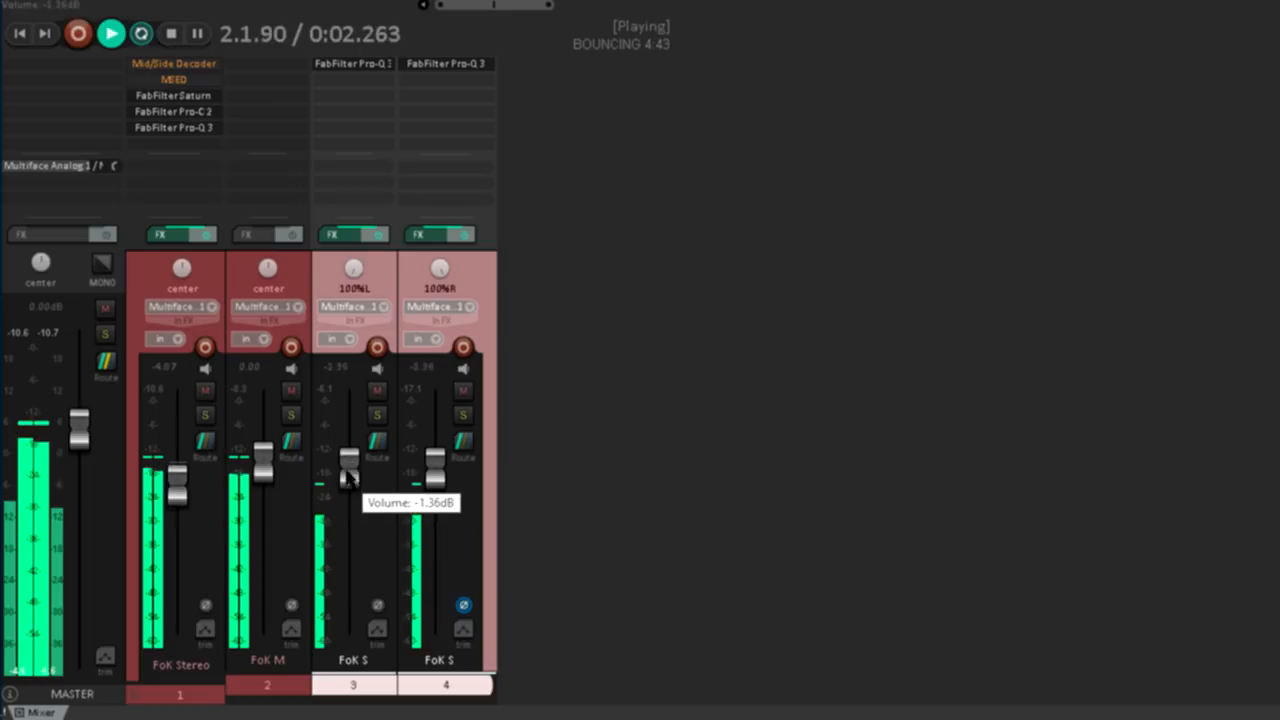
left_click_drag(350, 470, 350, 436)
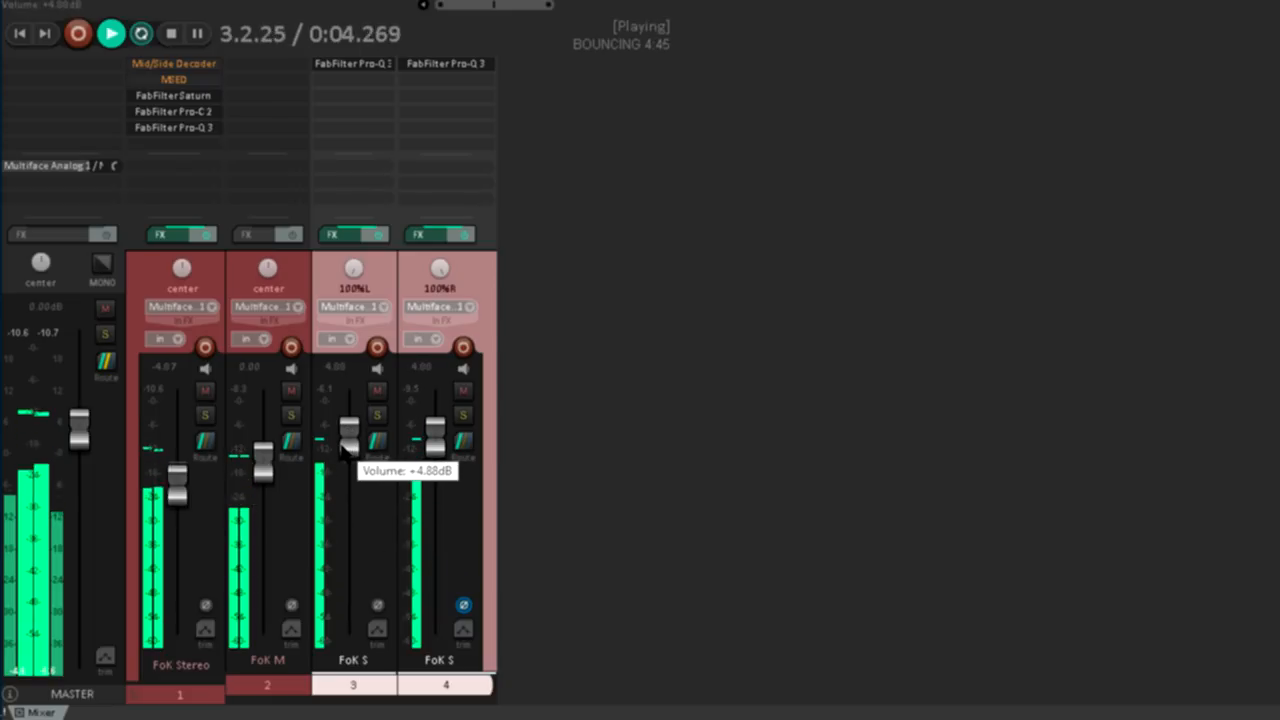
left_click_drag(348, 430, 348, 500)
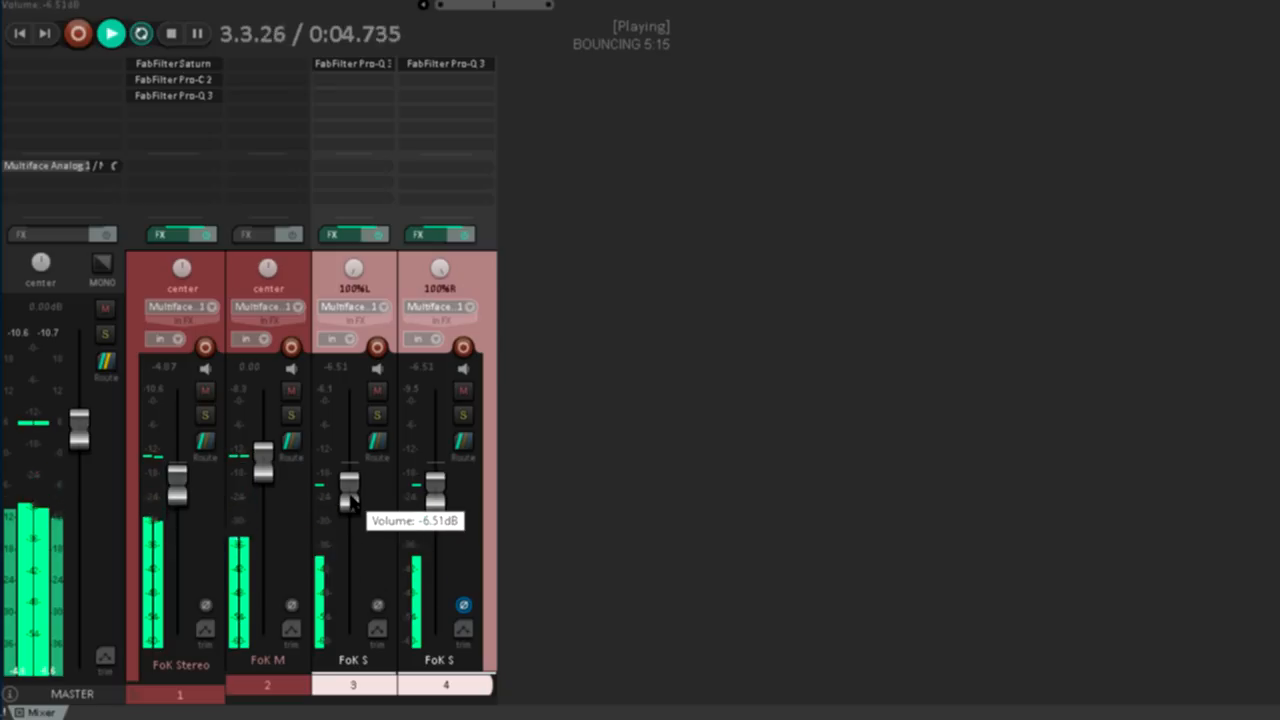
left_click_drag(352, 490, 352, 524)
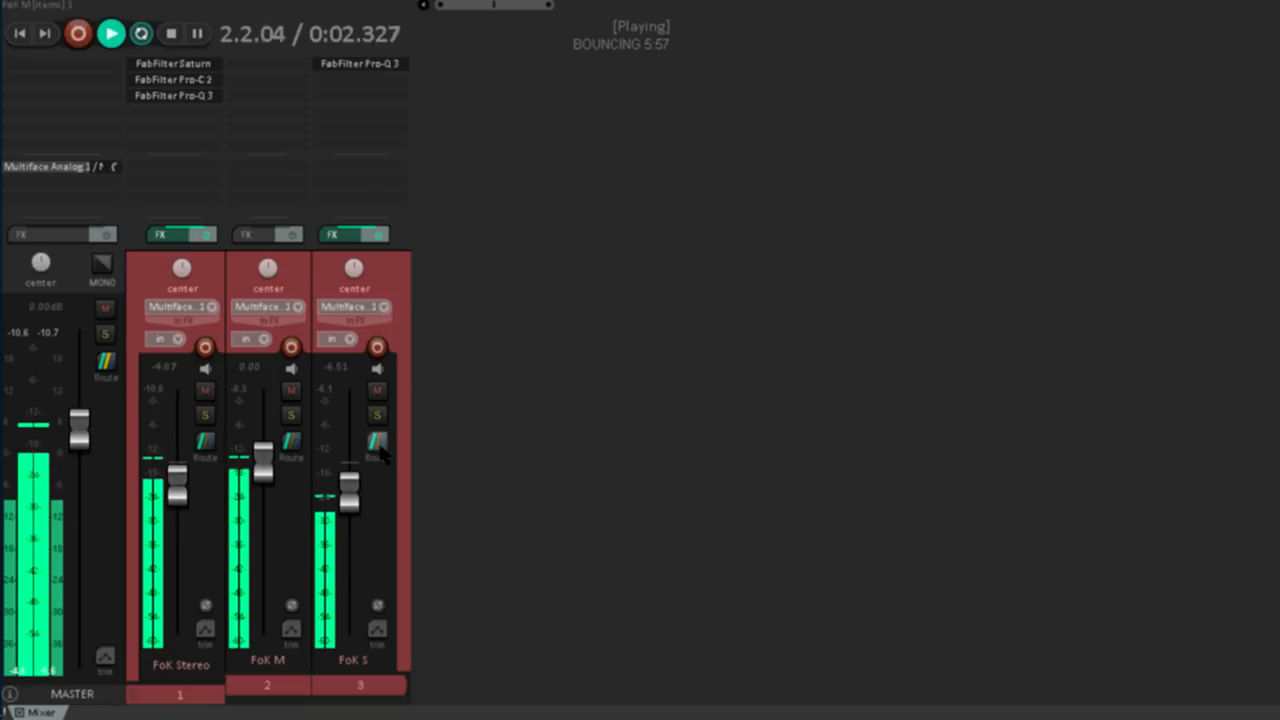
Open the routing settings for track 3 FoK S
left_click(376, 444)
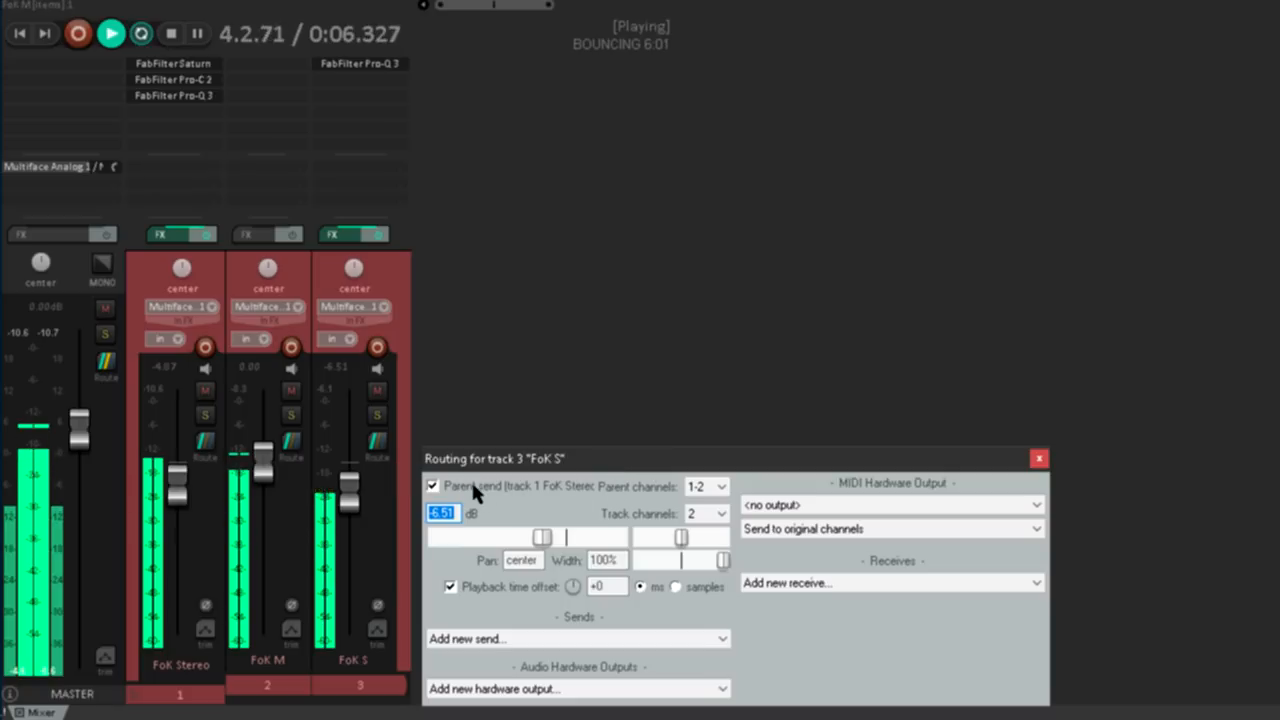
Disable the FoK S parent send to FoK Stereo and close the routing window
left_click(432, 486)
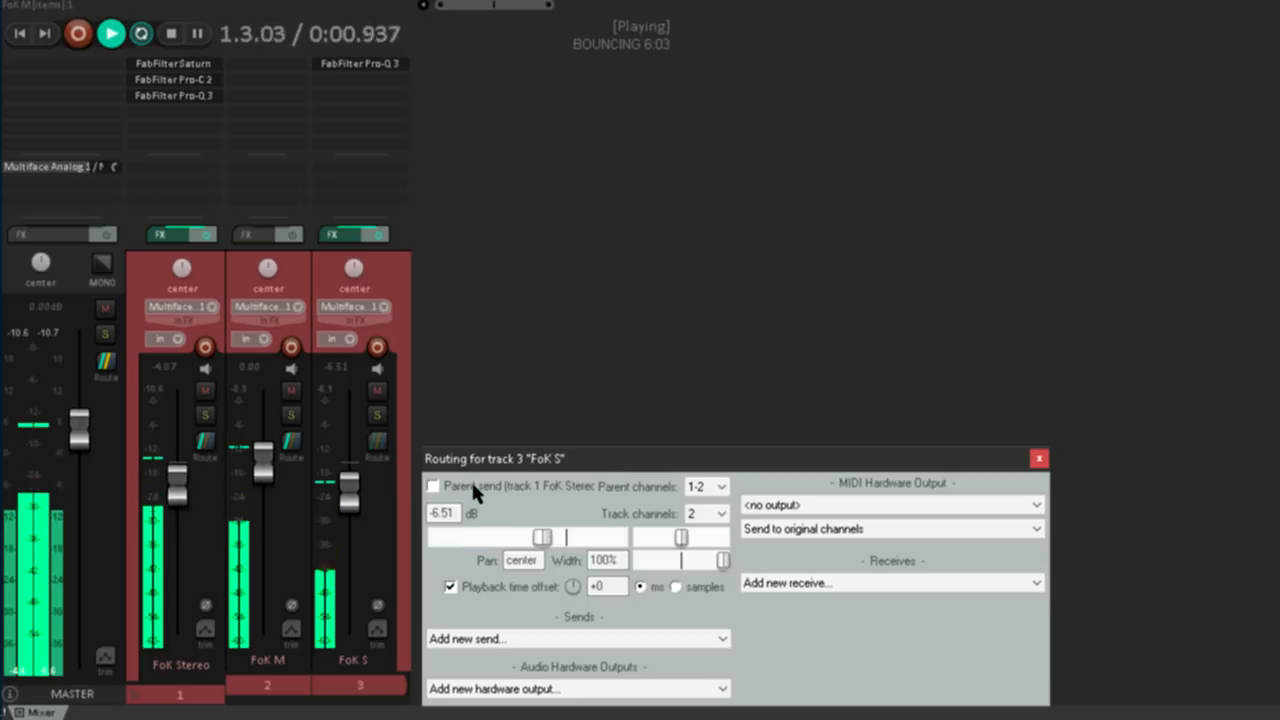
mouse_move(1096, 480)
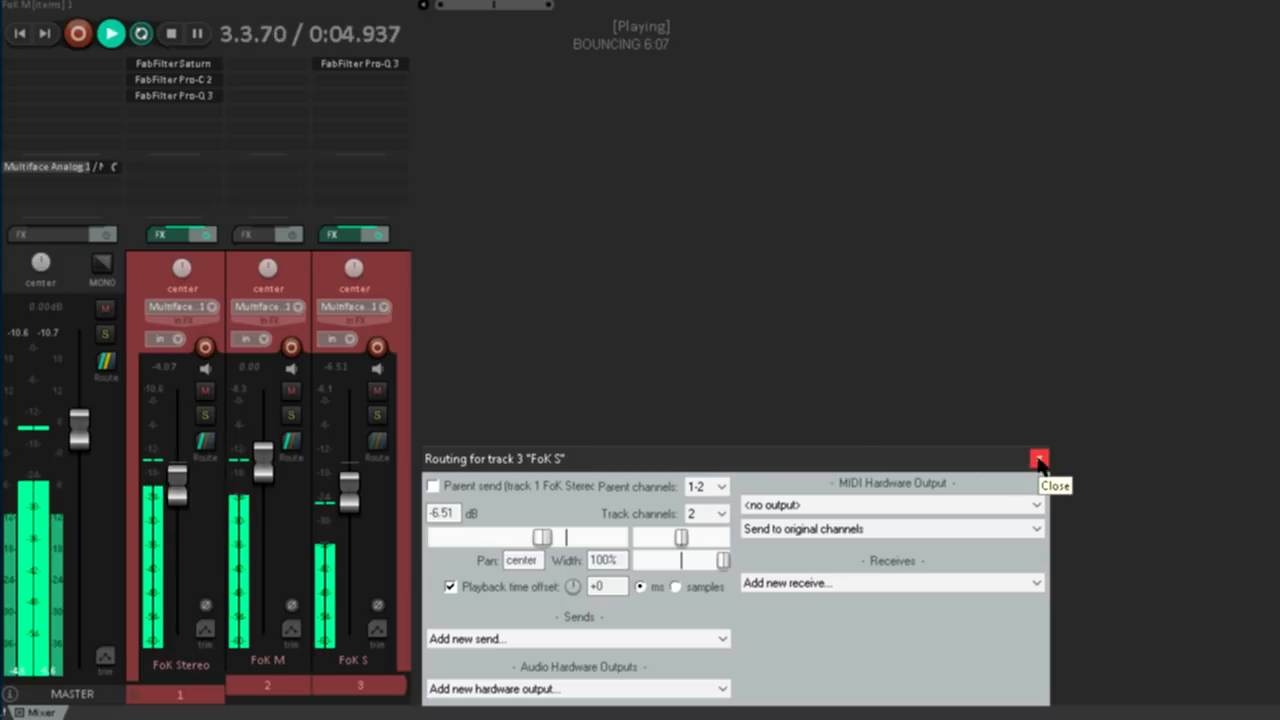
left_click(1040, 458)
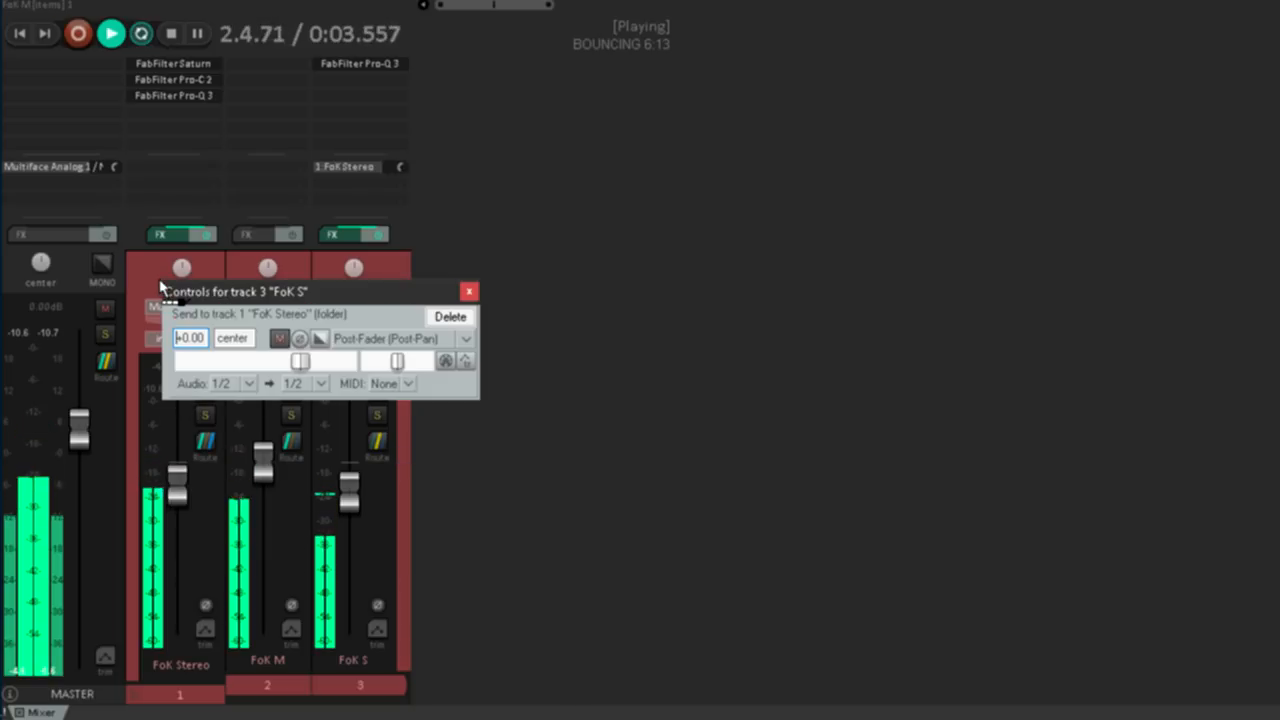
Set the first FoK S send's destination to FoK Stereo channel 1 only
left_click(318, 384)
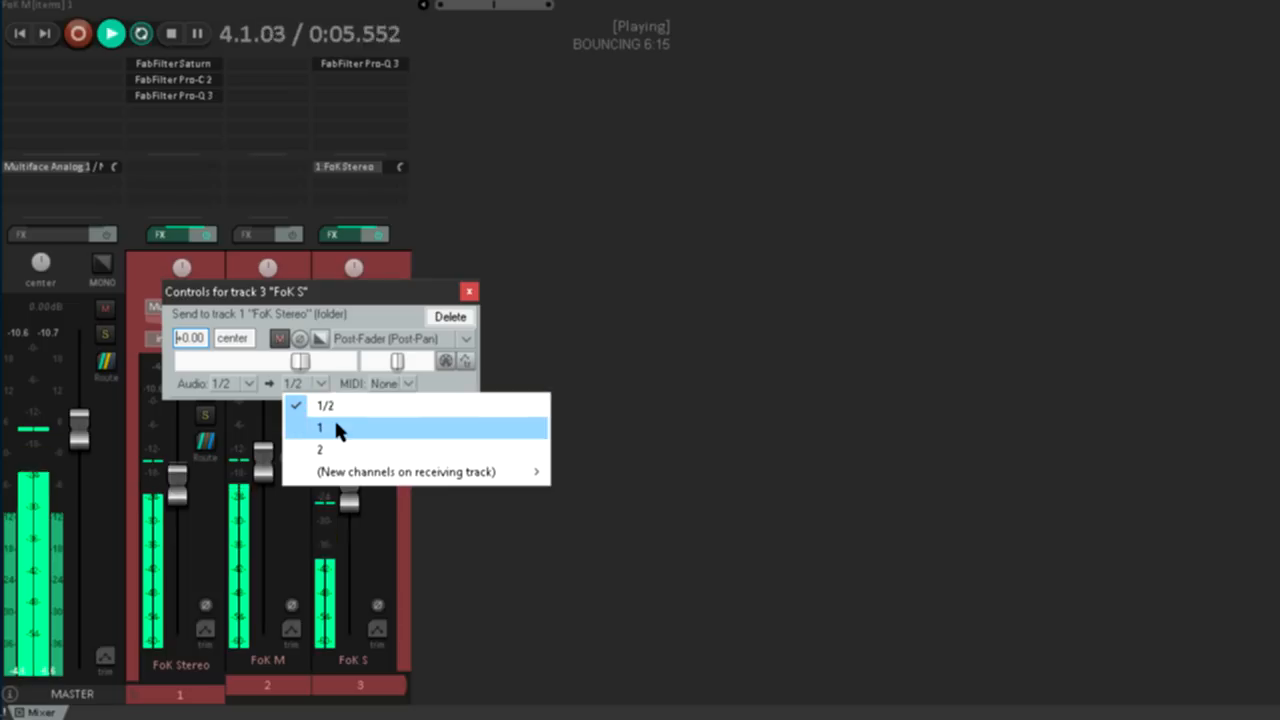
left_click(320, 428)
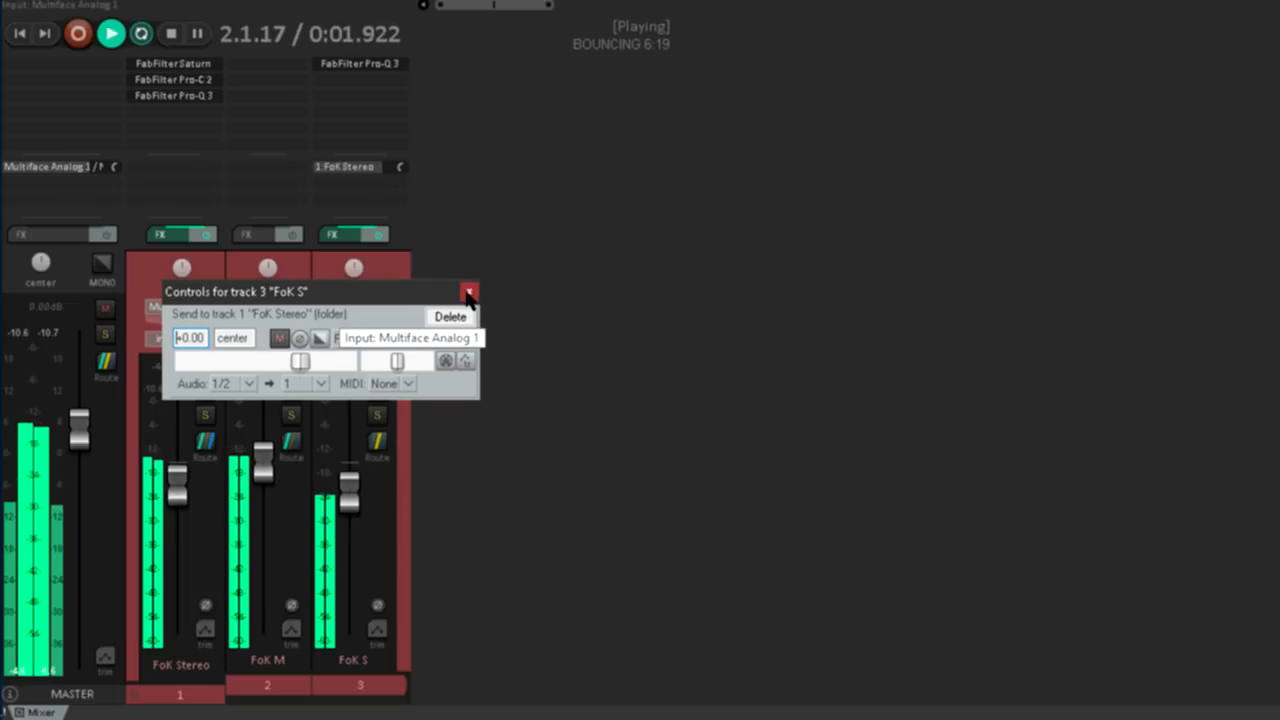
left_click(468, 292)
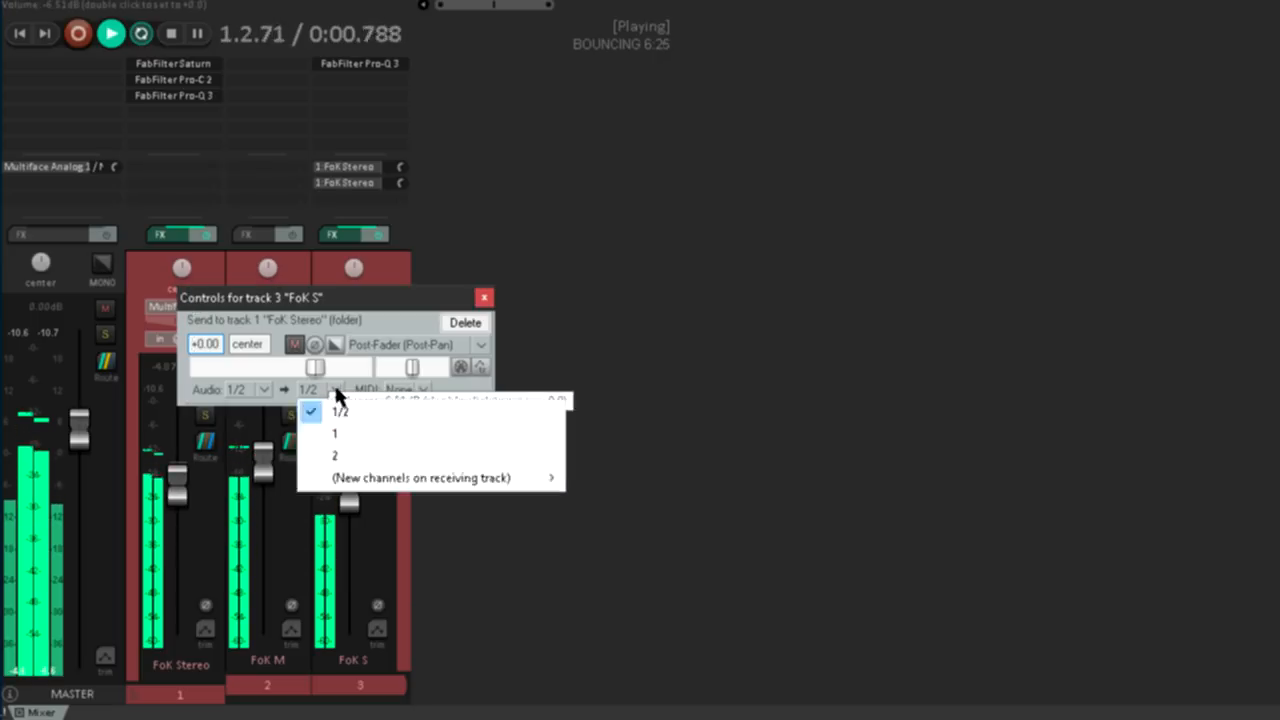
Route the second send to channel 2 with its polarity inverted
left_click(334, 456)
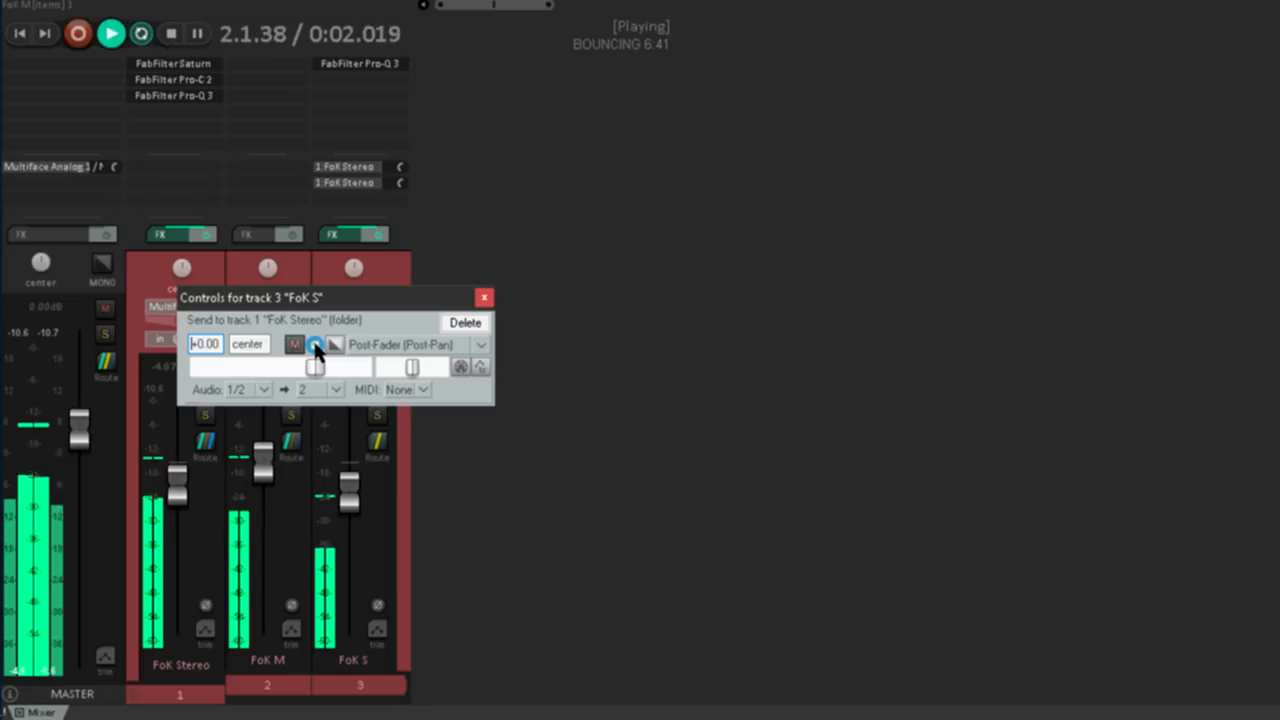
left_click(316, 344)
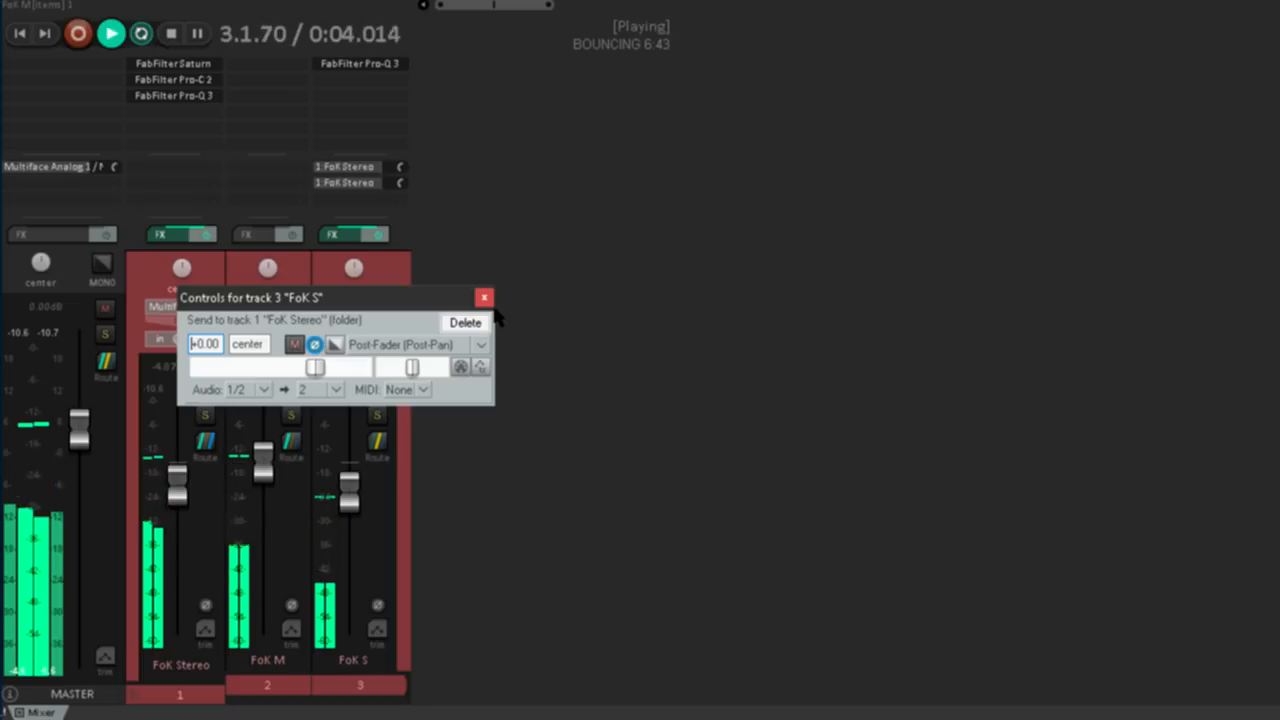
left_click(484, 296)
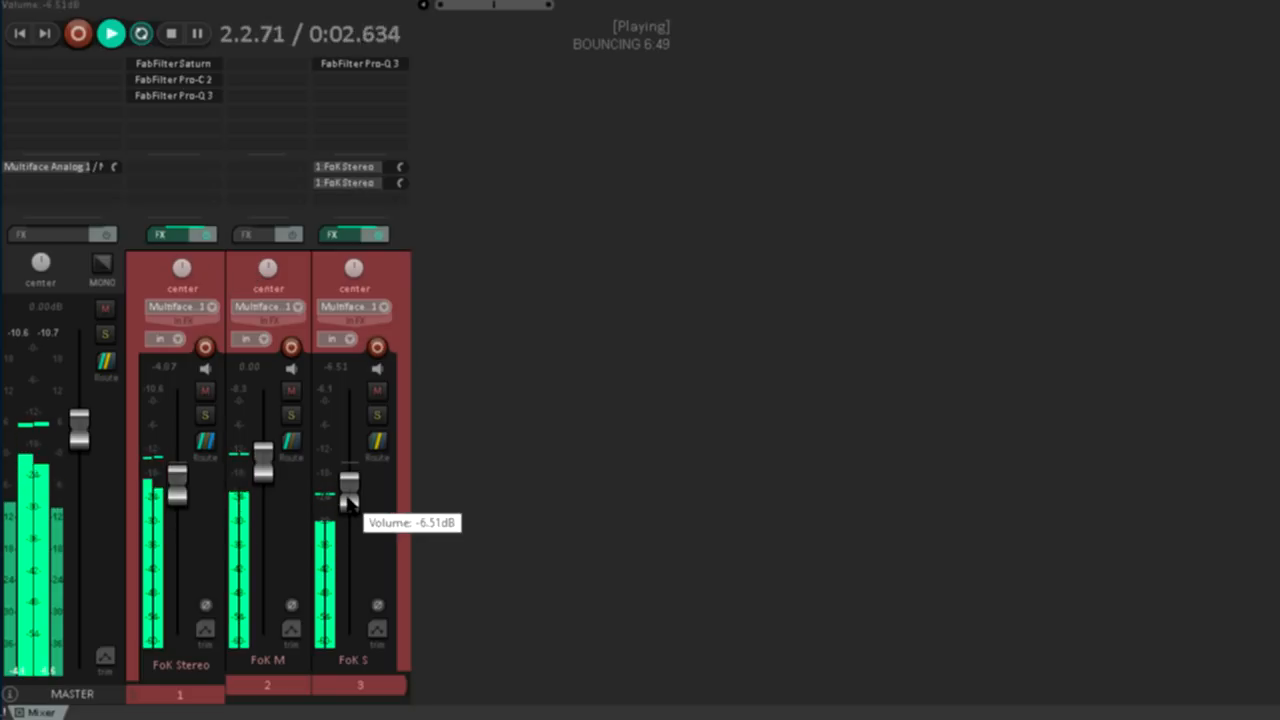
left_click_drag(350, 490, 350, 624)
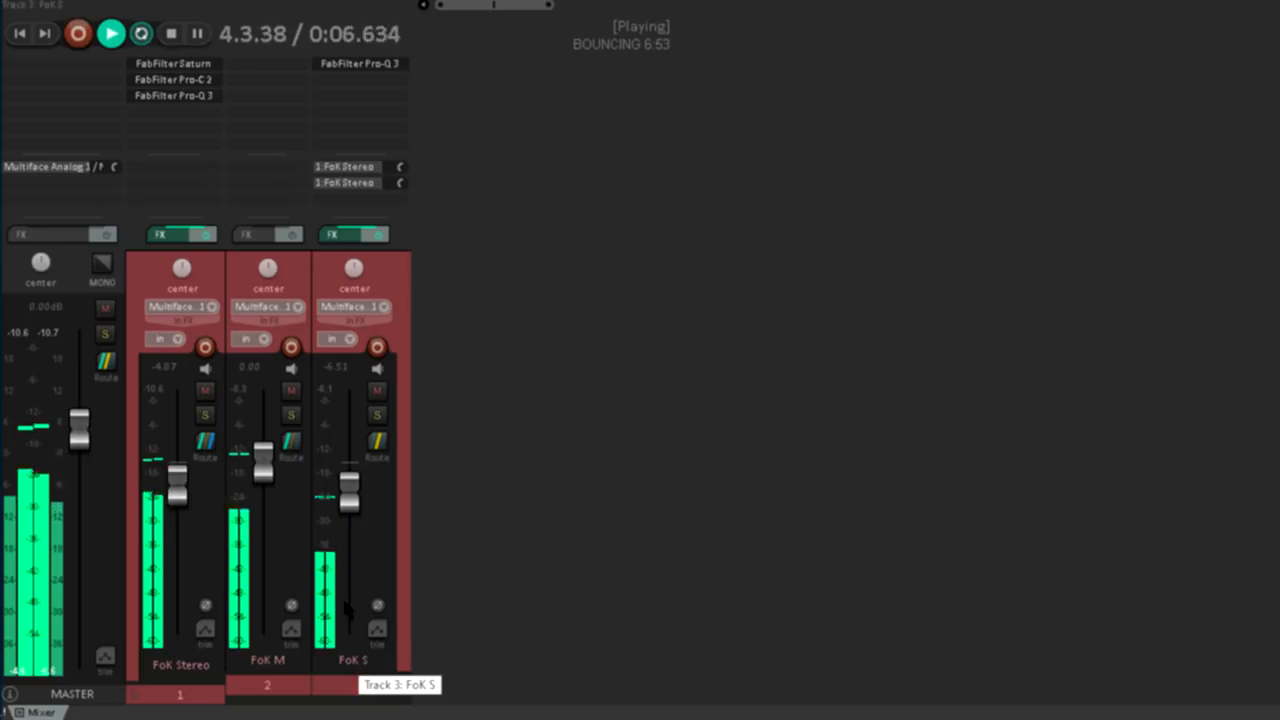
left_click_drag(348, 496, 348, 424)
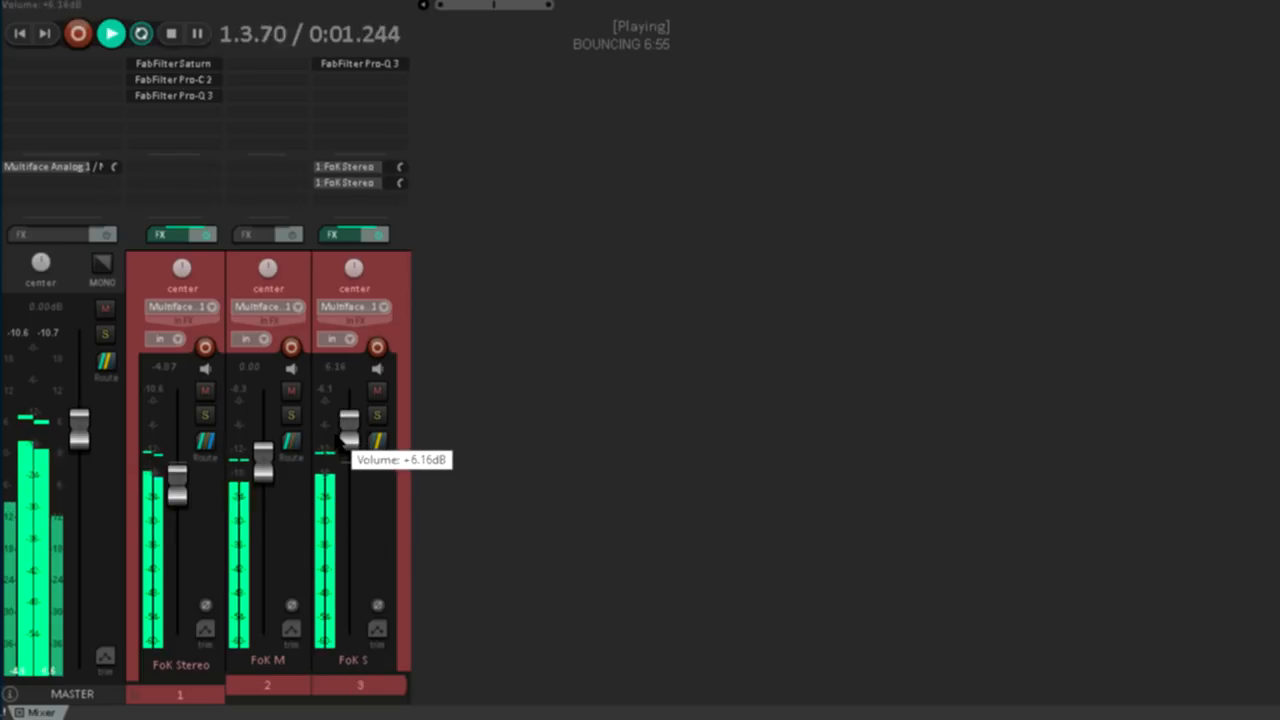
left_click_drag(350, 424, 350, 500)
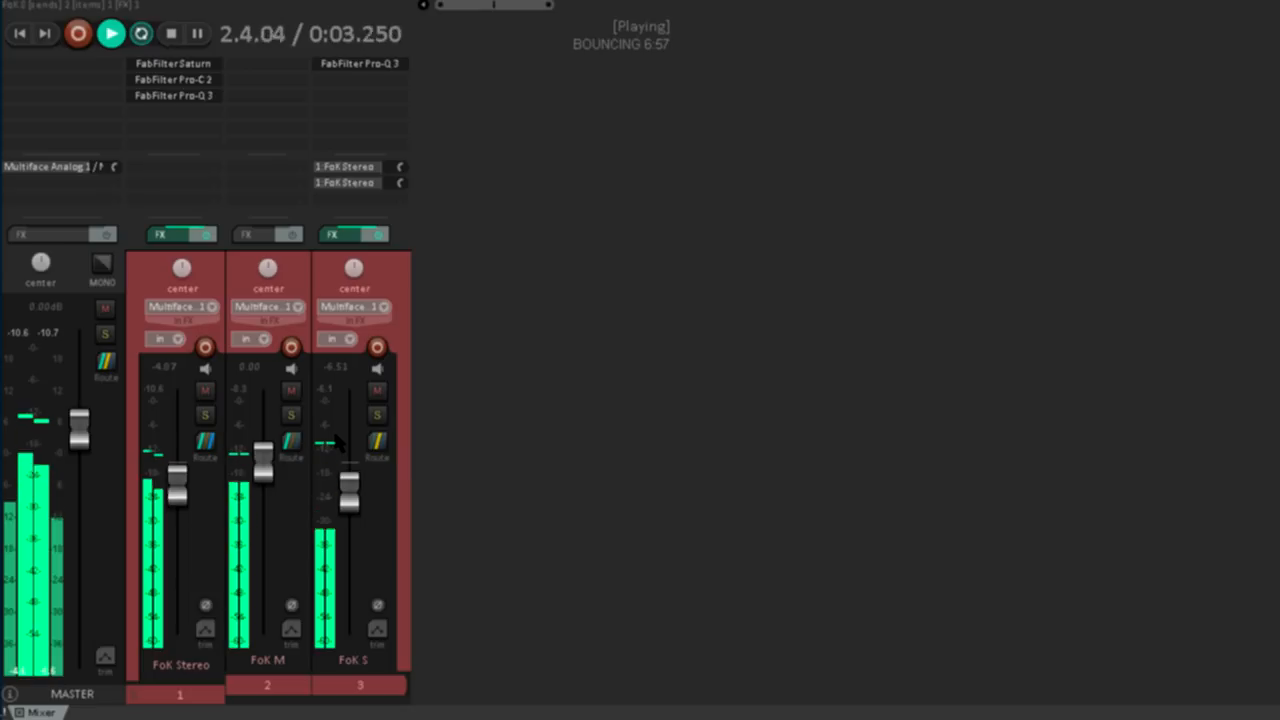